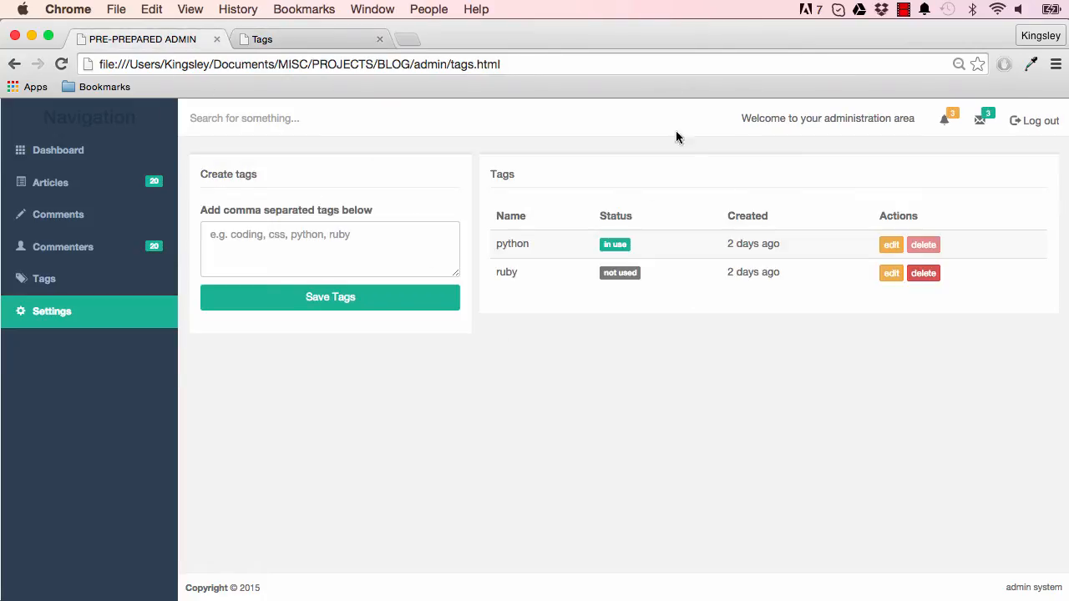
pyautogui.moveTo(561, 183)
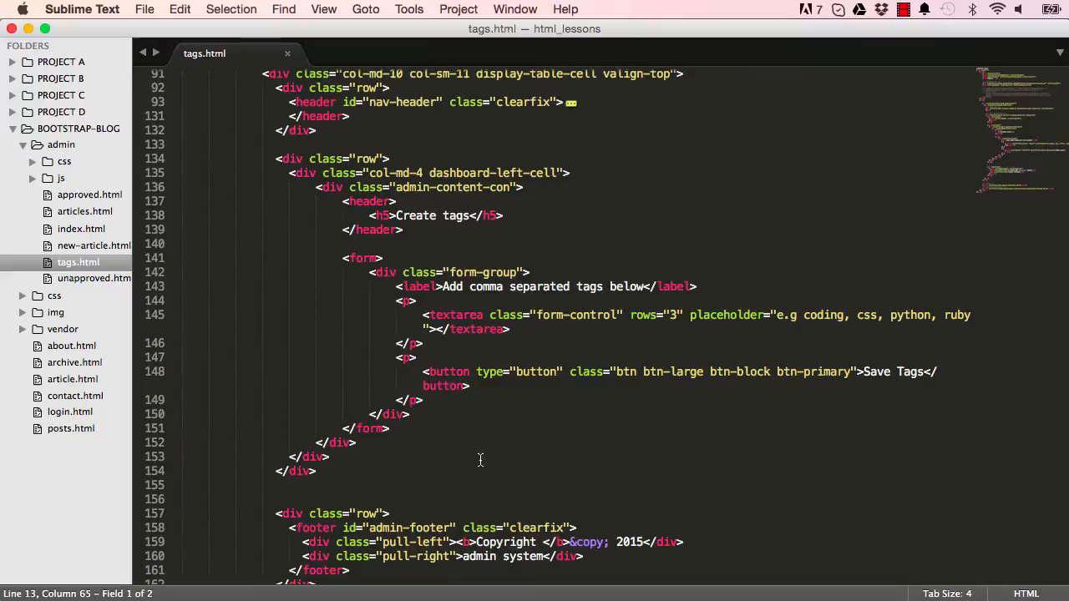
# Add a div.col-md-8.dashboard-right-cell column below the left cell.
pyautogui.scroll(-3)
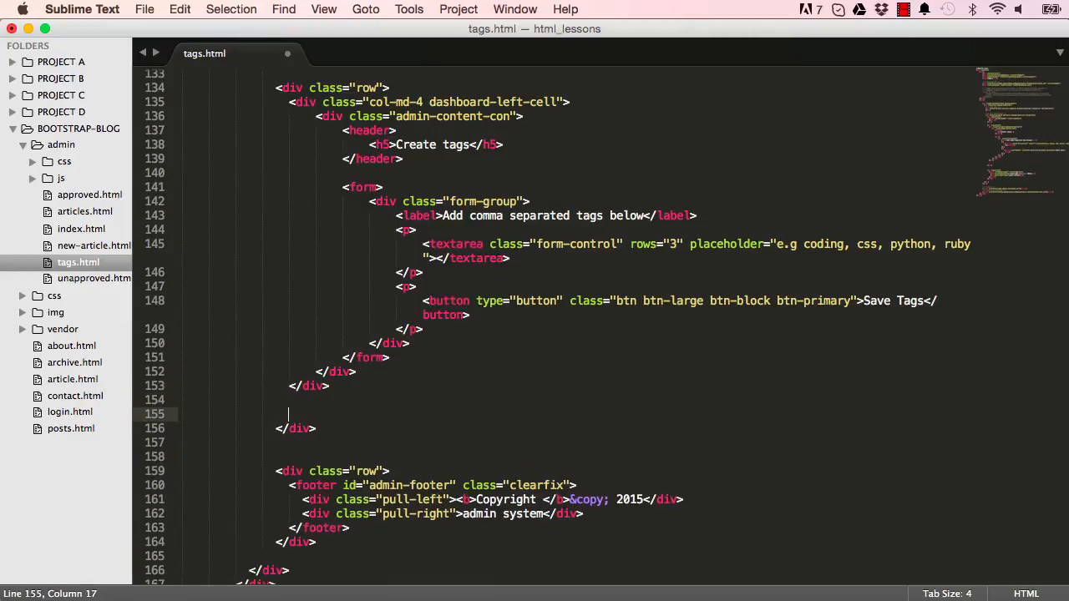
pyautogui.write('div cla></div>')
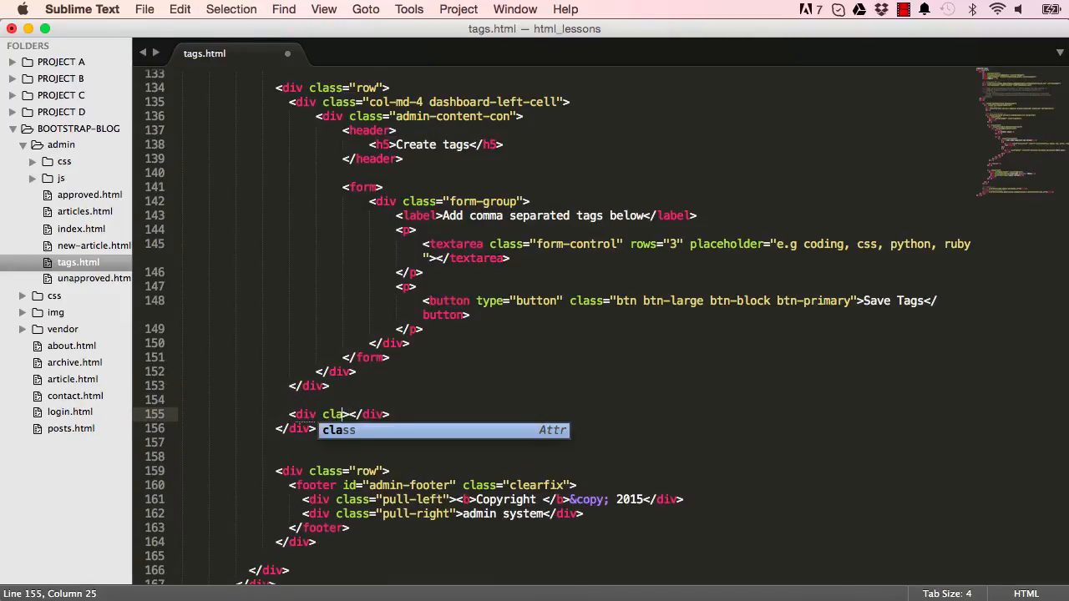
pyautogui.press('tab')
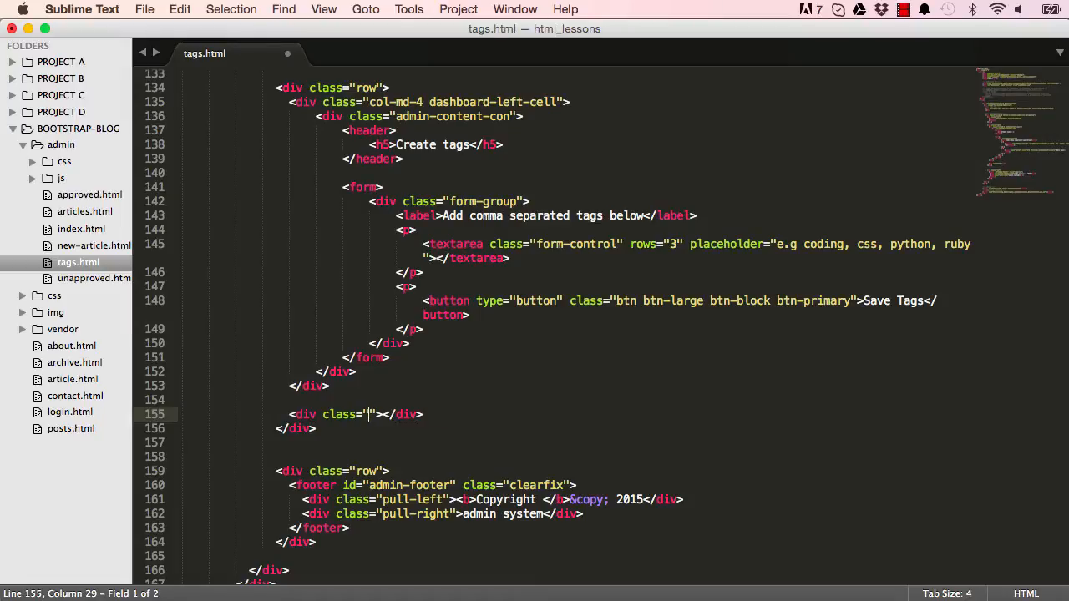
pyautogui.write('col-md')
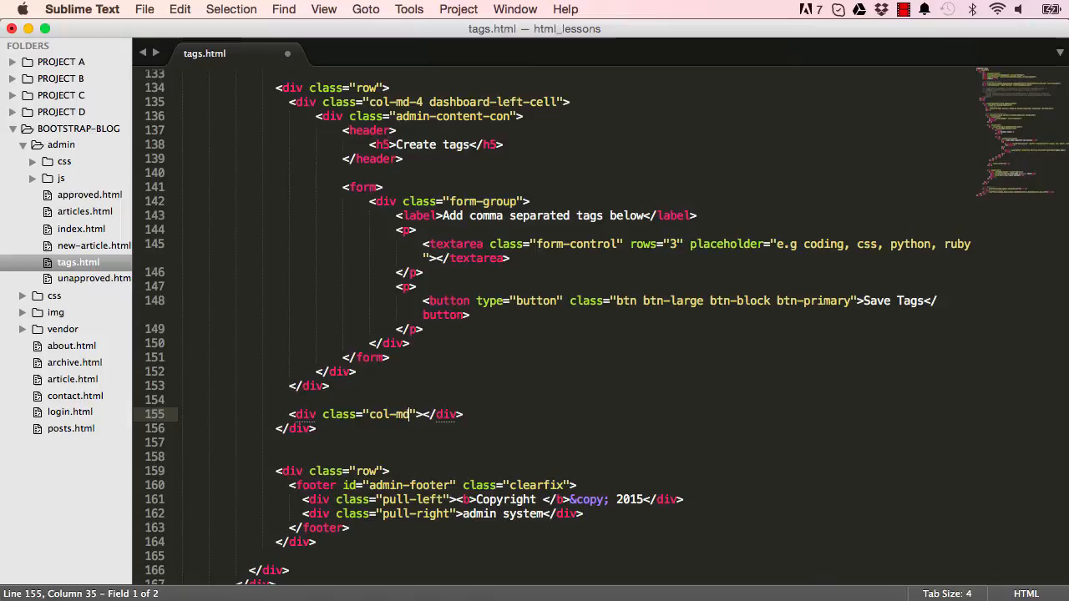
pyautogui.write('-8 dashboard')
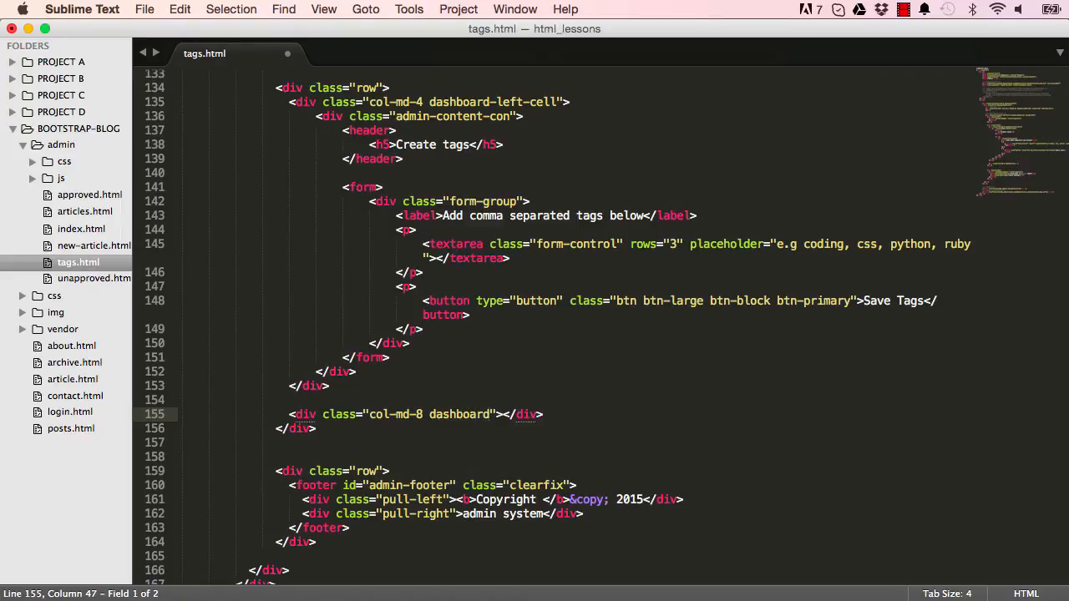
pyautogui.write('-right')
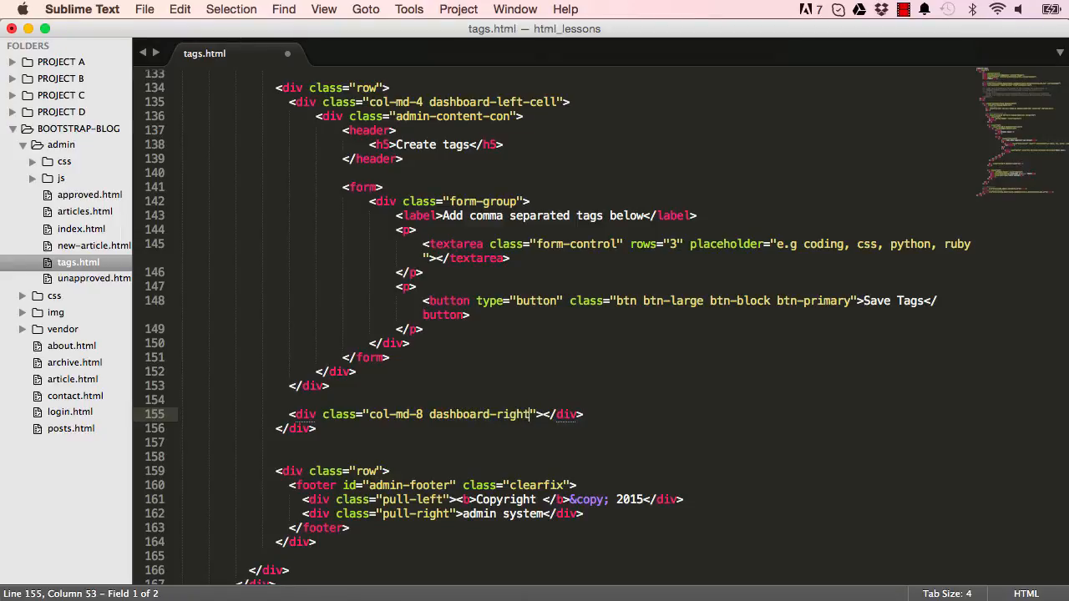
pyautogui.write('-cell')
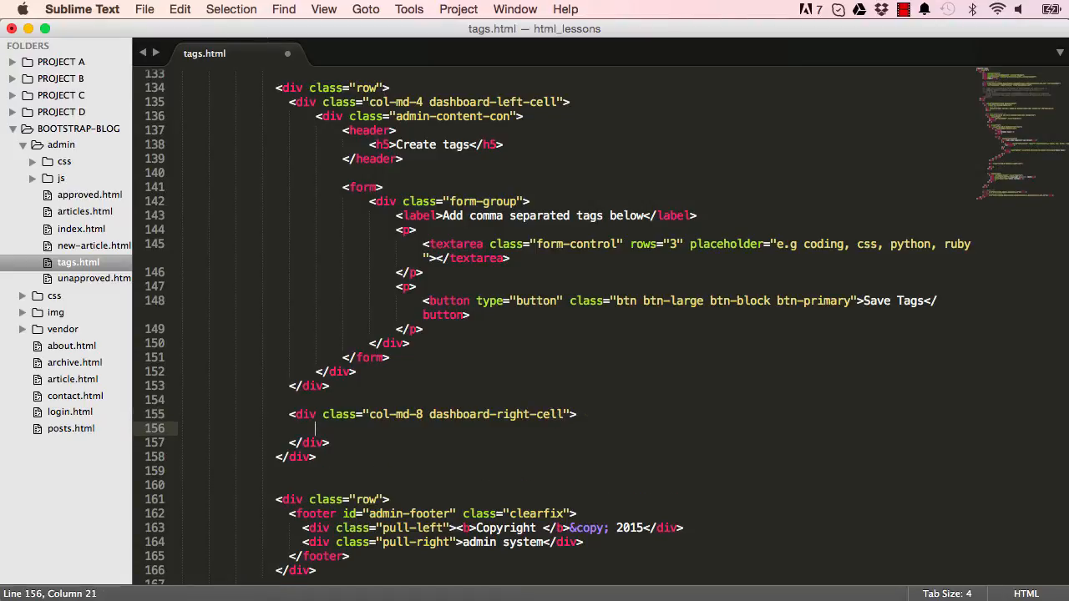
# Inside it, add an admin-content-con box with a header and an h5 'Tags'.
pyautogui.write('class=""></div>')
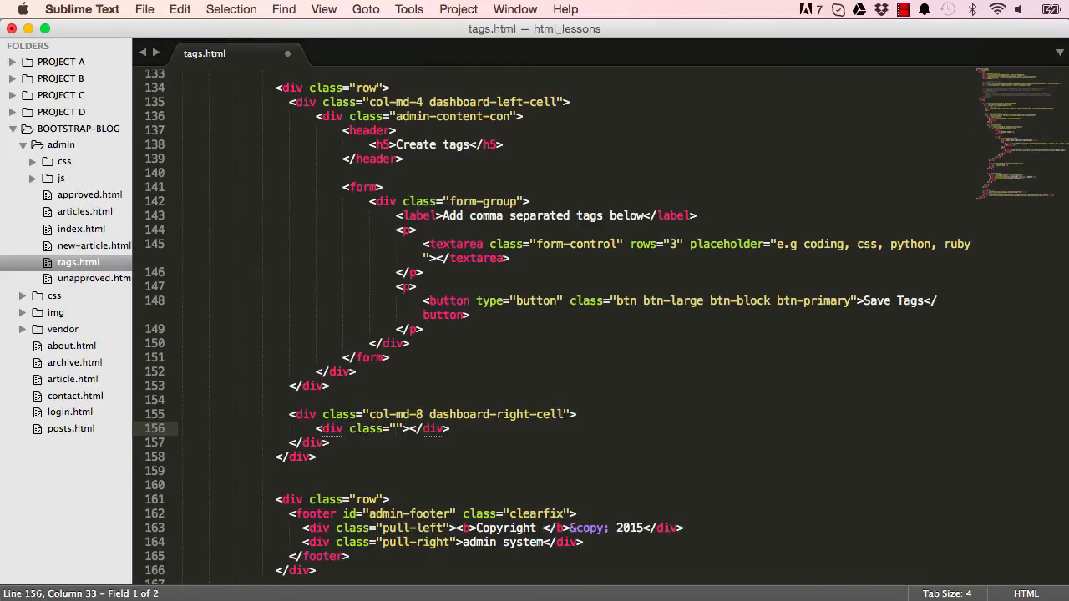
pyautogui.write('admin')
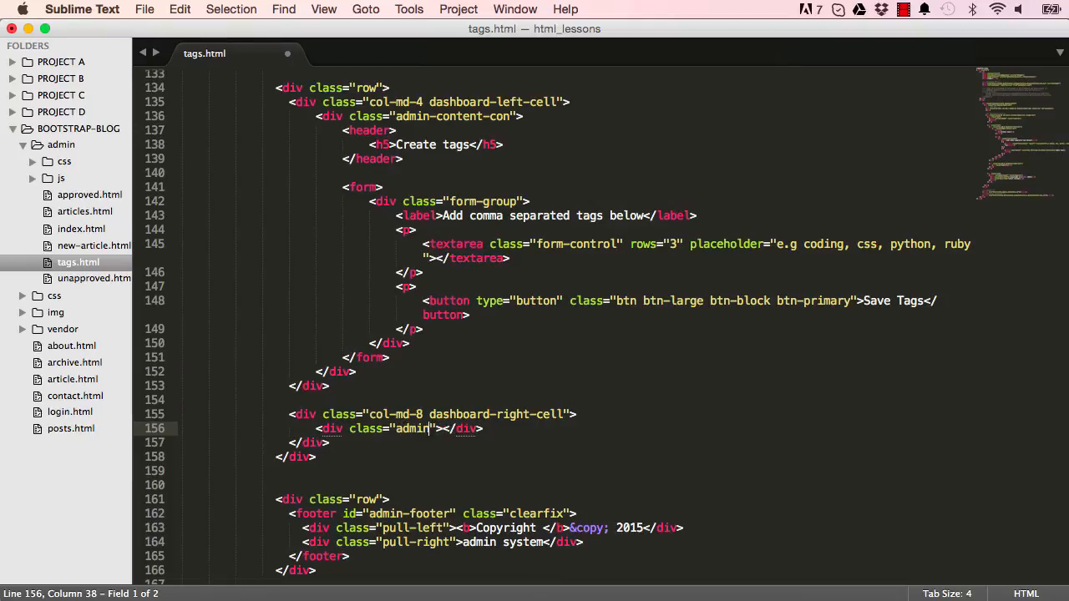
pyautogui.write('-content')
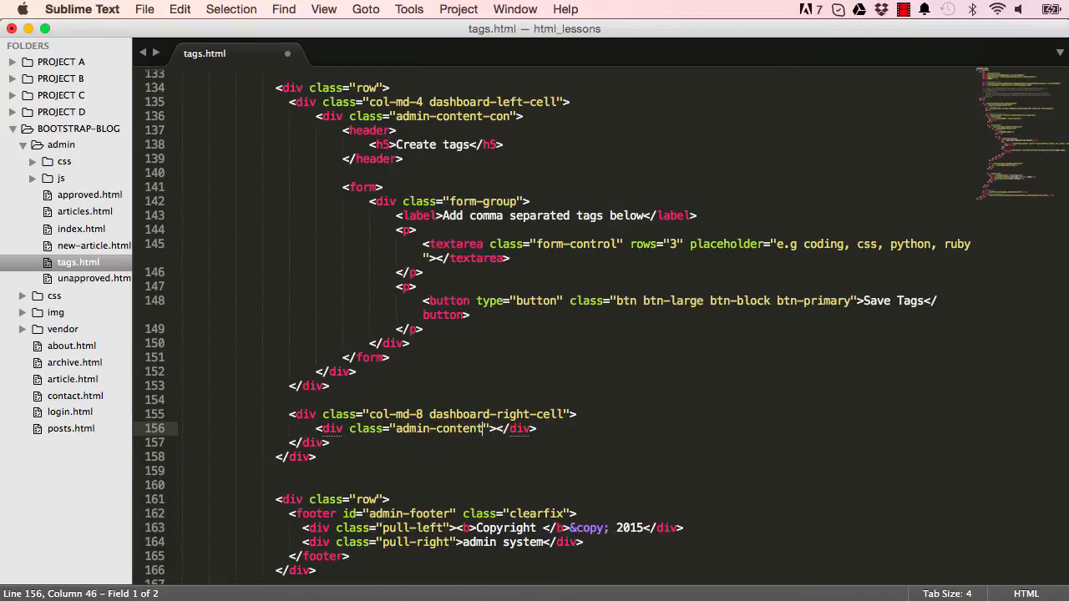
pyautogui.write('-con')
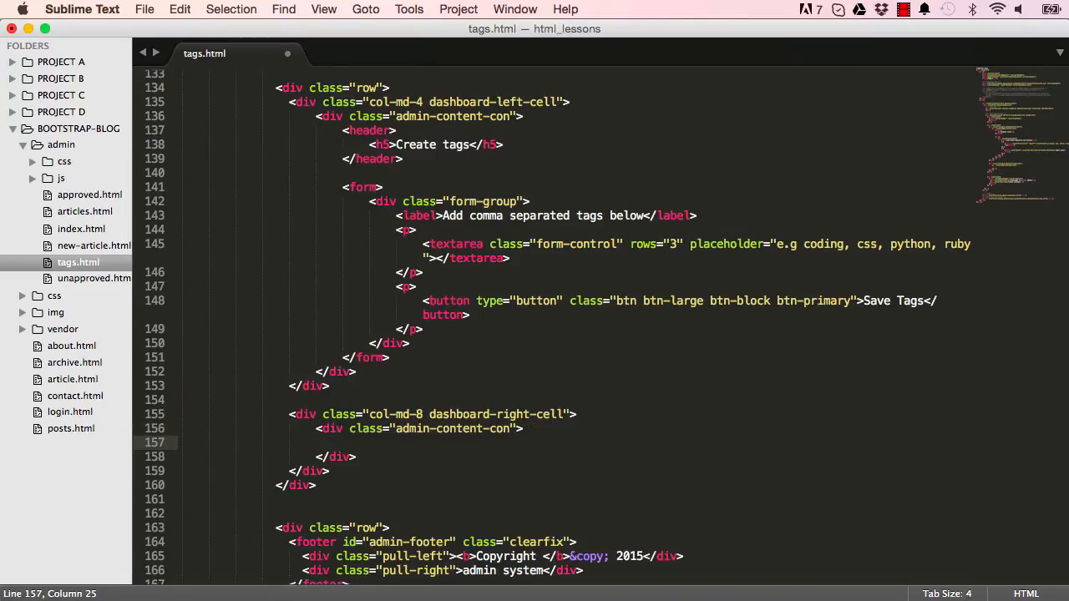
pyautogui.write('header>')
pyautogui.write('<h5></h5>')
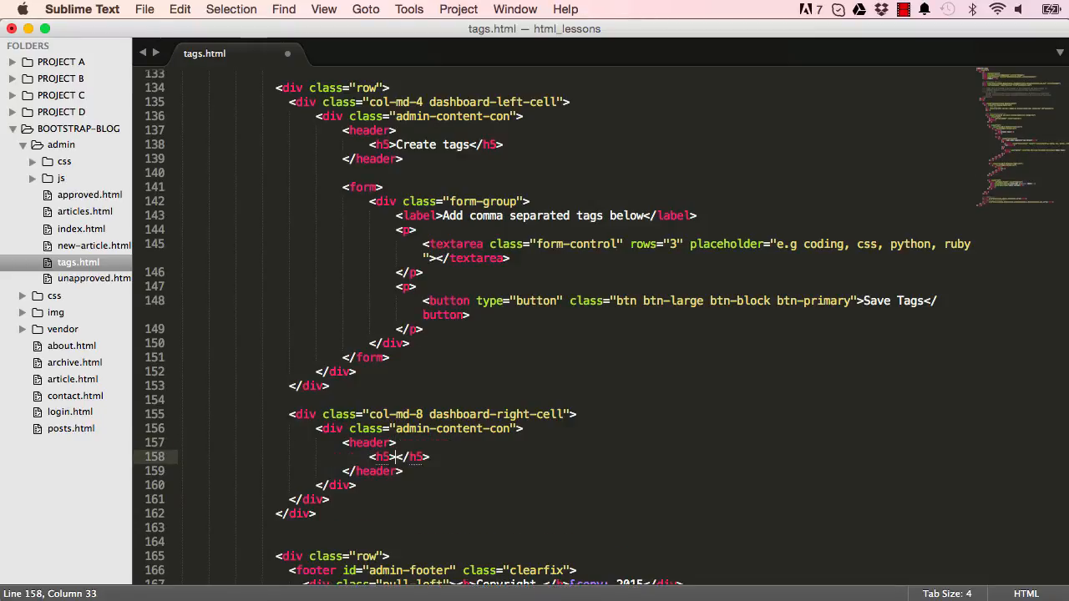
pyautogui.write('Tags')
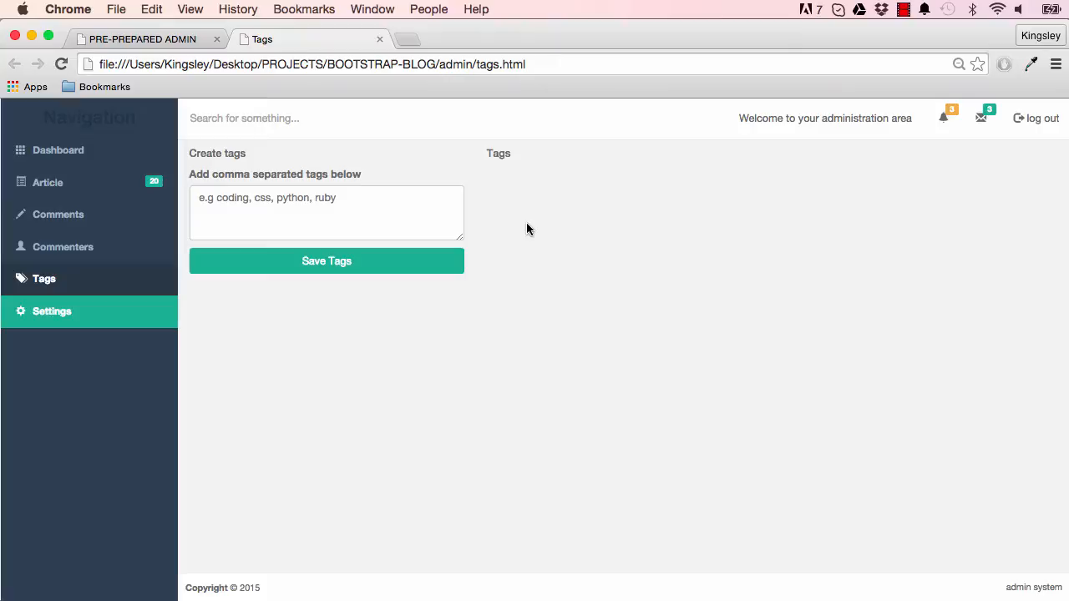
pyautogui.press('cmd+tab')
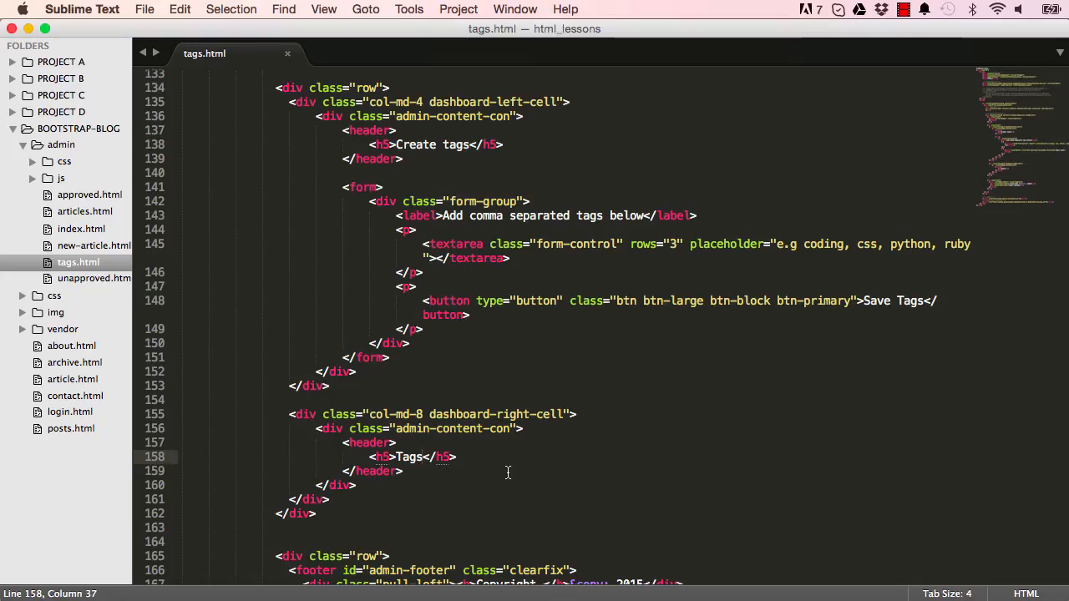
# Insert a bs3 striped hover table with headings Name, Status, Created and Actions.
pyautogui.scroll(-3)
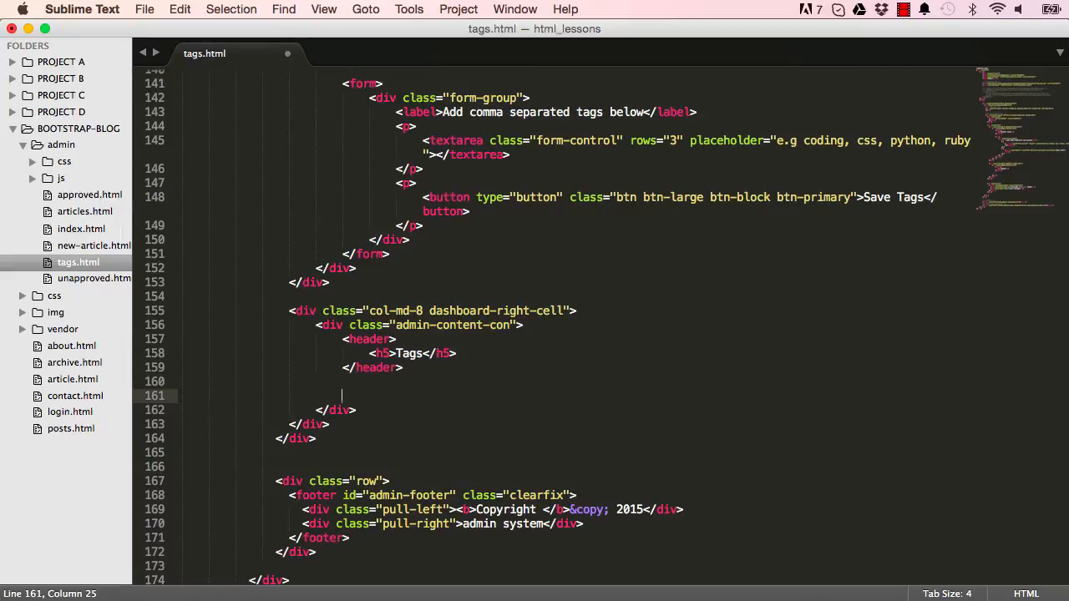
pyautogui.write('bs3-ta')
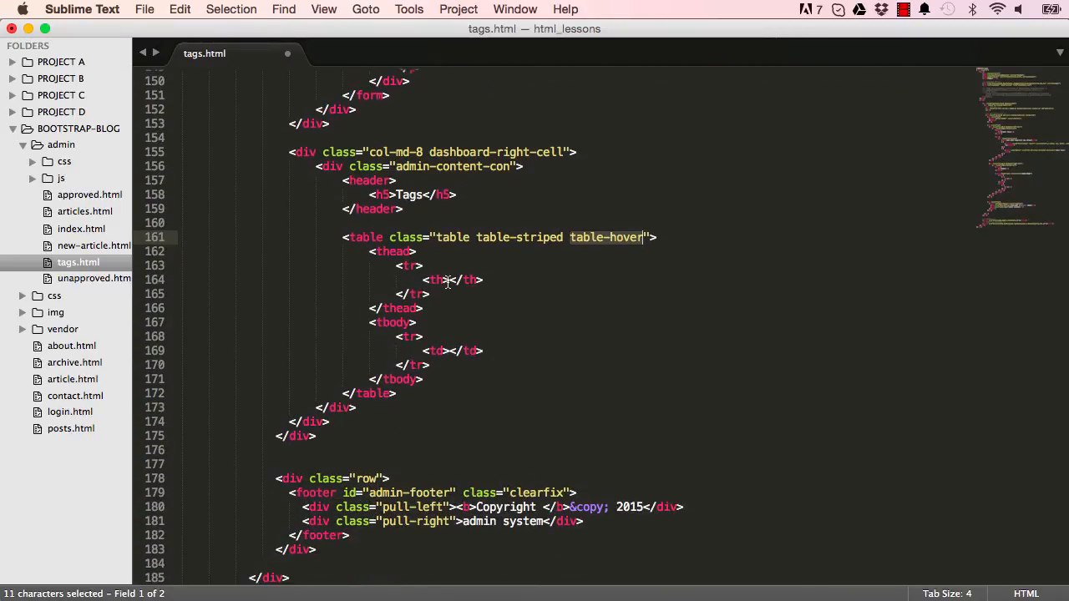
pyautogui.press('cmd+v')
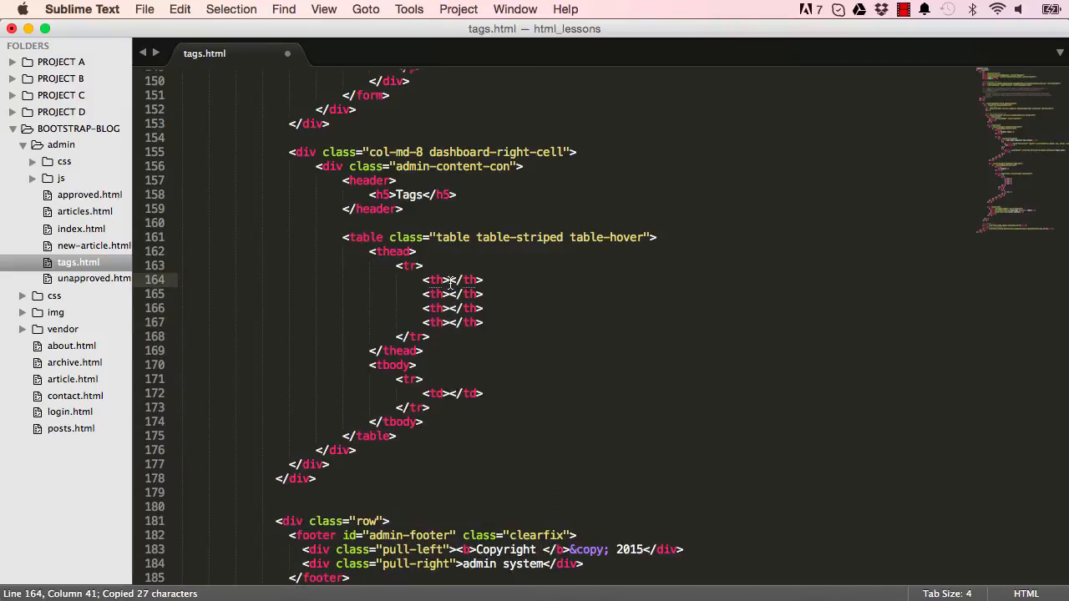
pyautogui.write('Name')
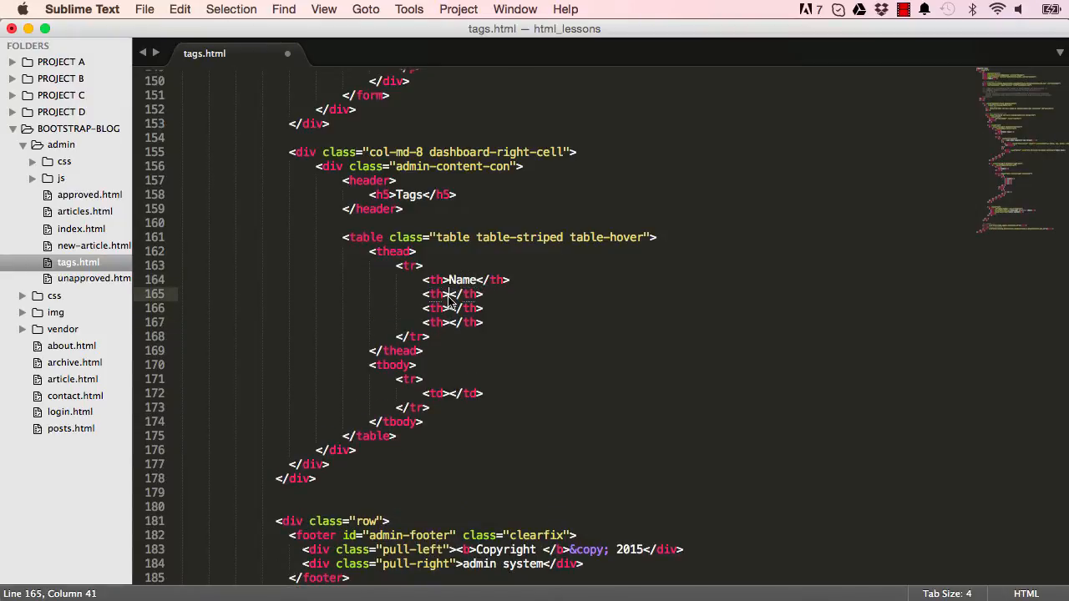
pyautogui.write('Status')
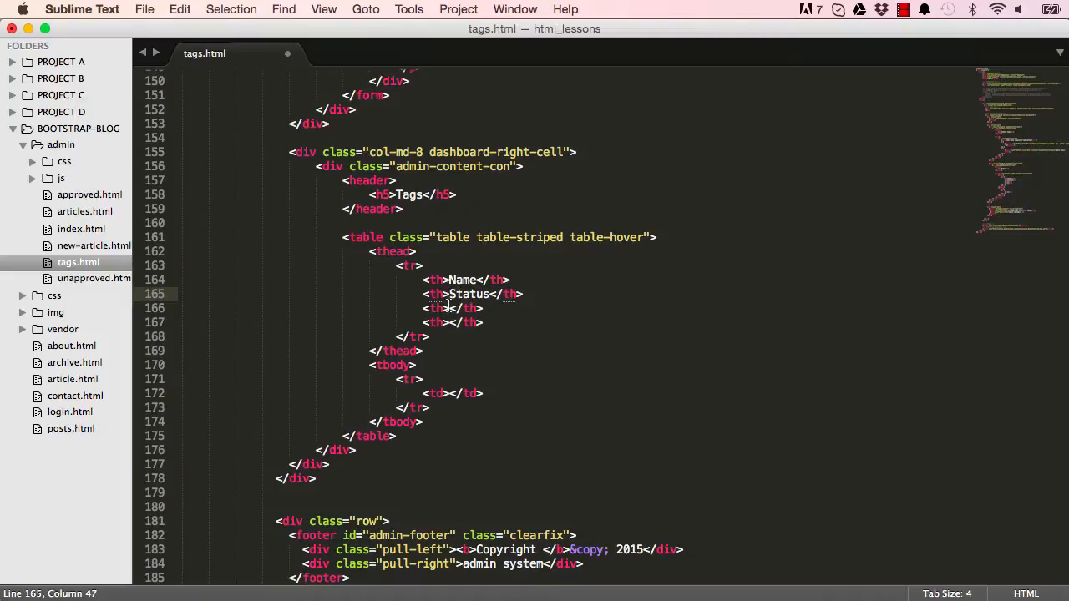
pyautogui.click(448, 308)
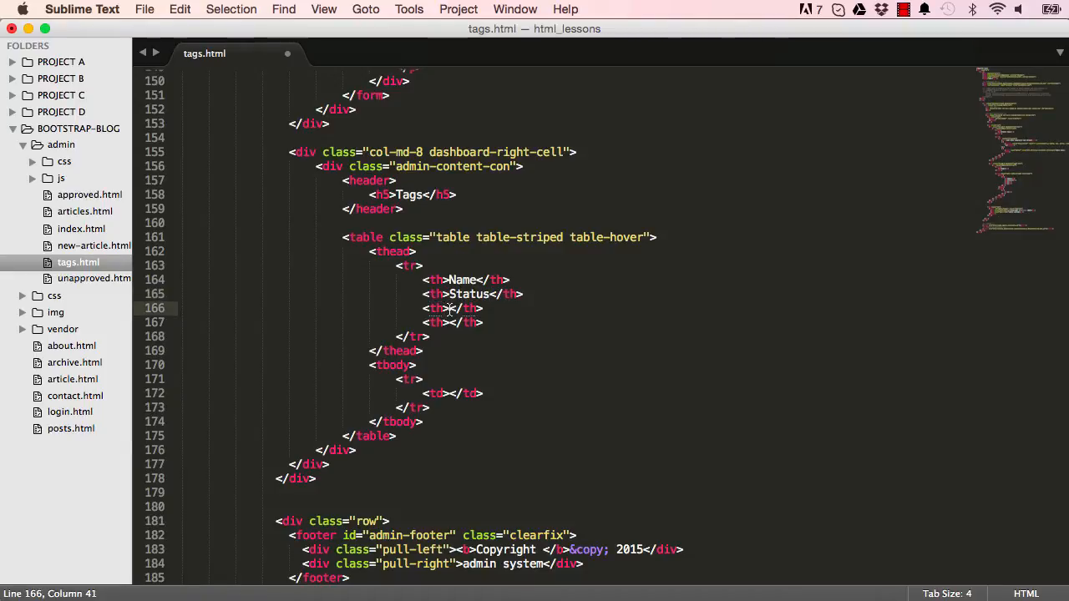
pyautogui.write('Created')
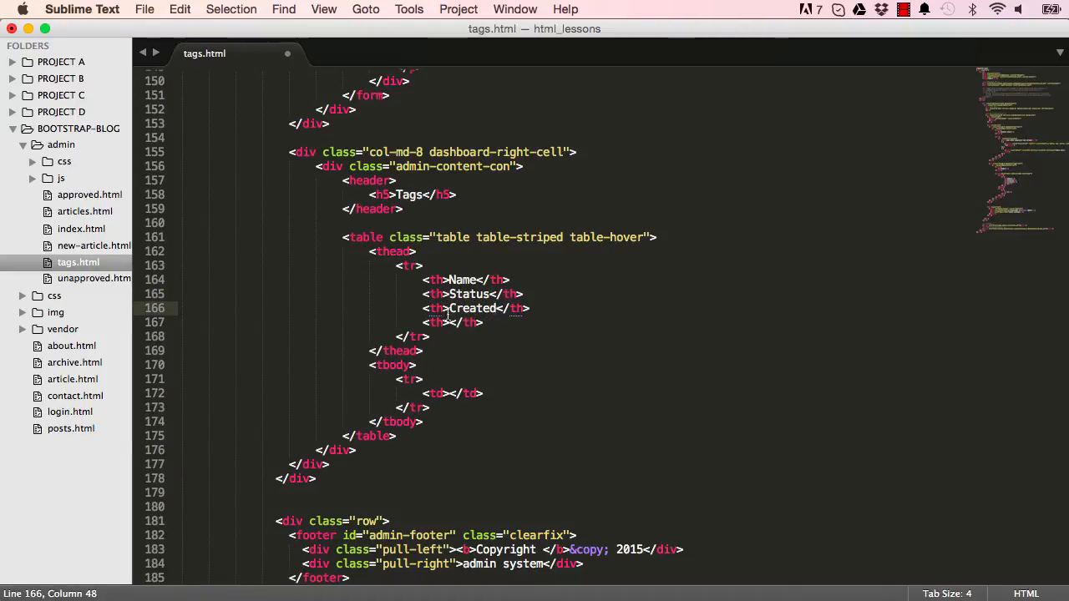
pyautogui.write('Acti')
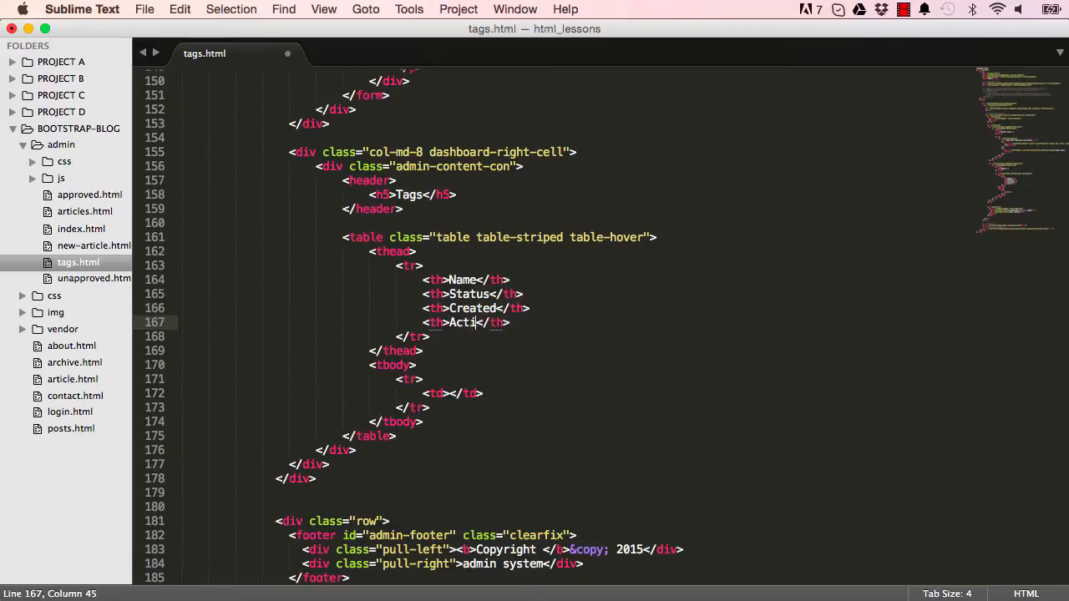
pyautogui.write('ons')
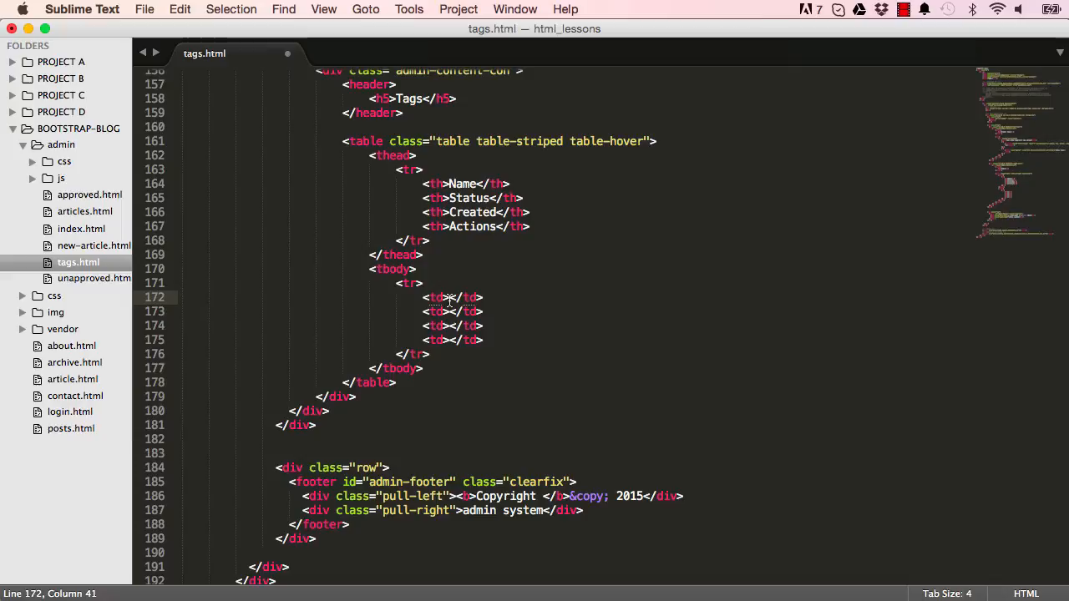
# Fill the first row with 'python' and a green 'in use' success label for Status.
pyautogui.write('python')
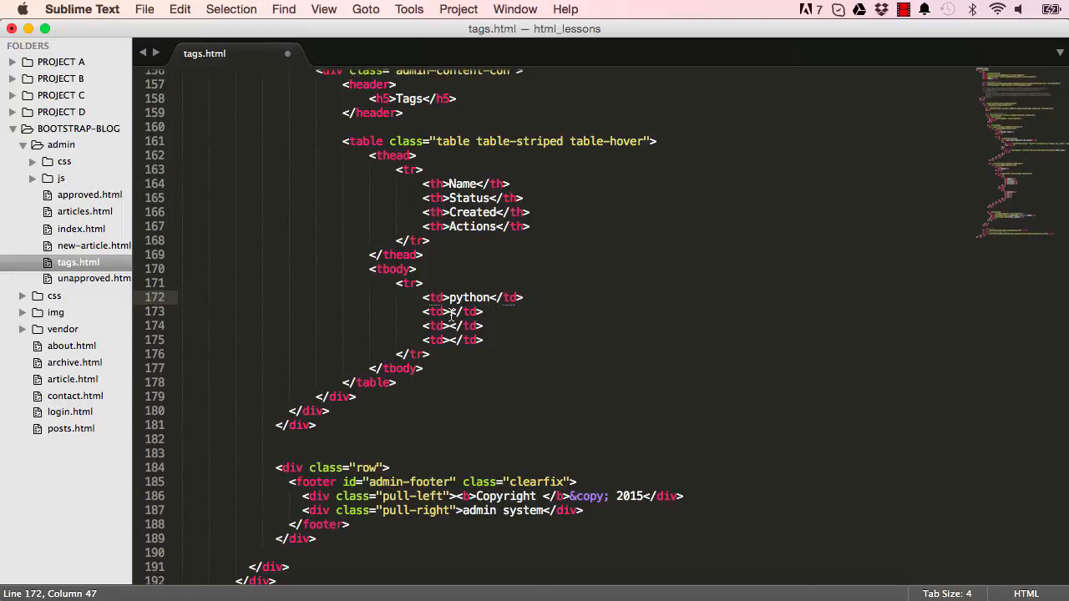
pyautogui.click(452, 312)
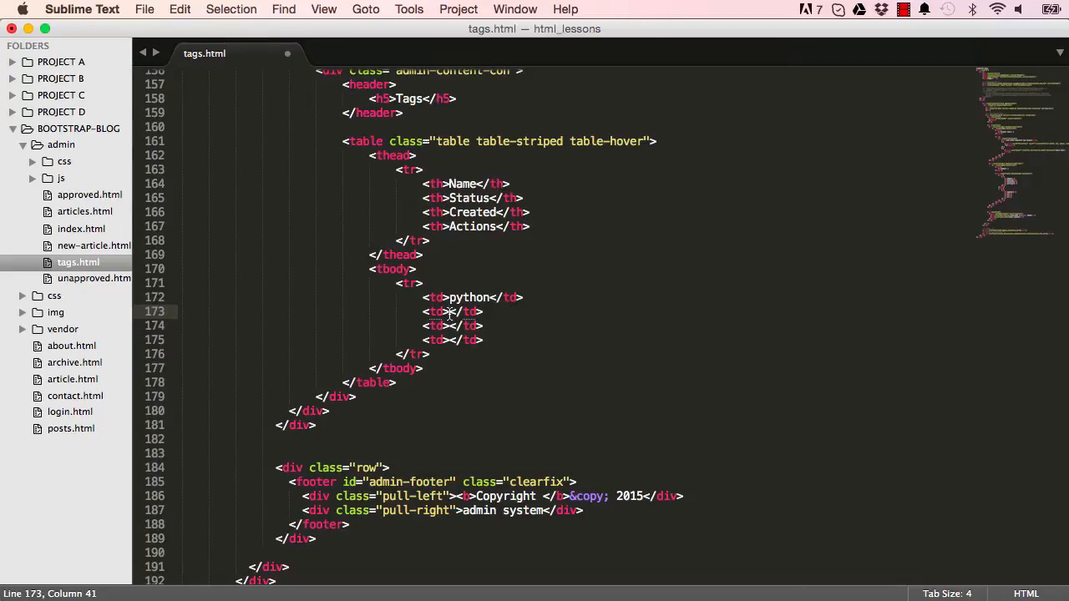
pyautogui.write('bs3-la')
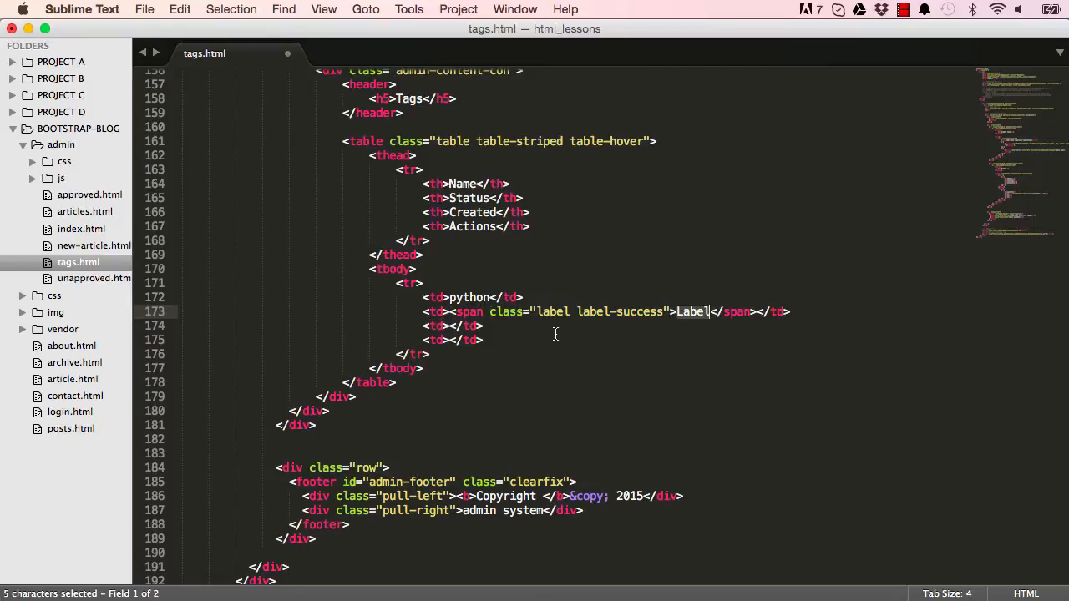
pyautogui.moveTo(696, 311)
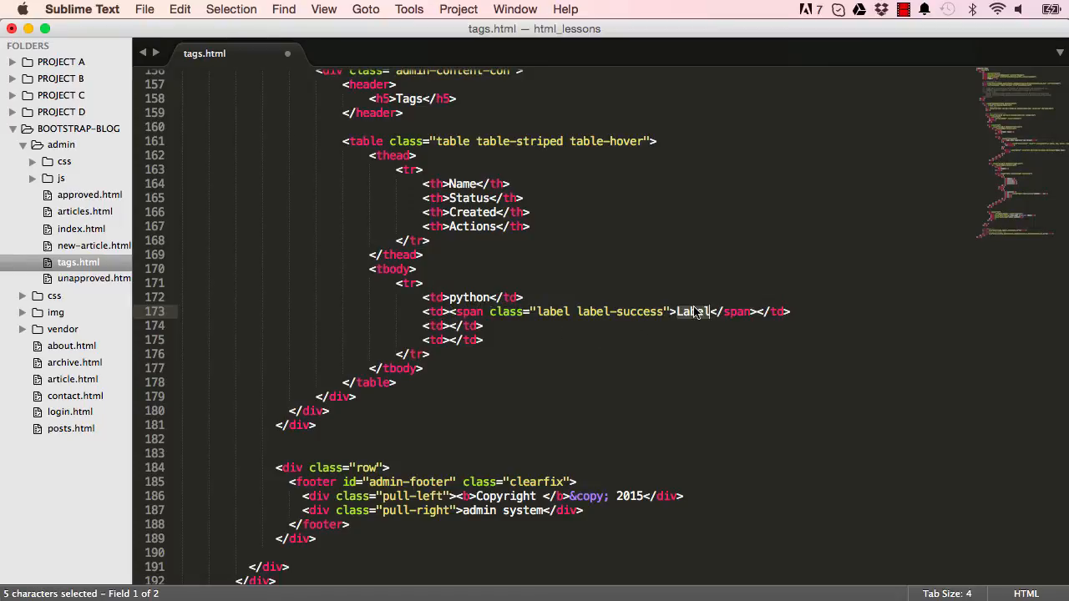
pyautogui.write('in use')
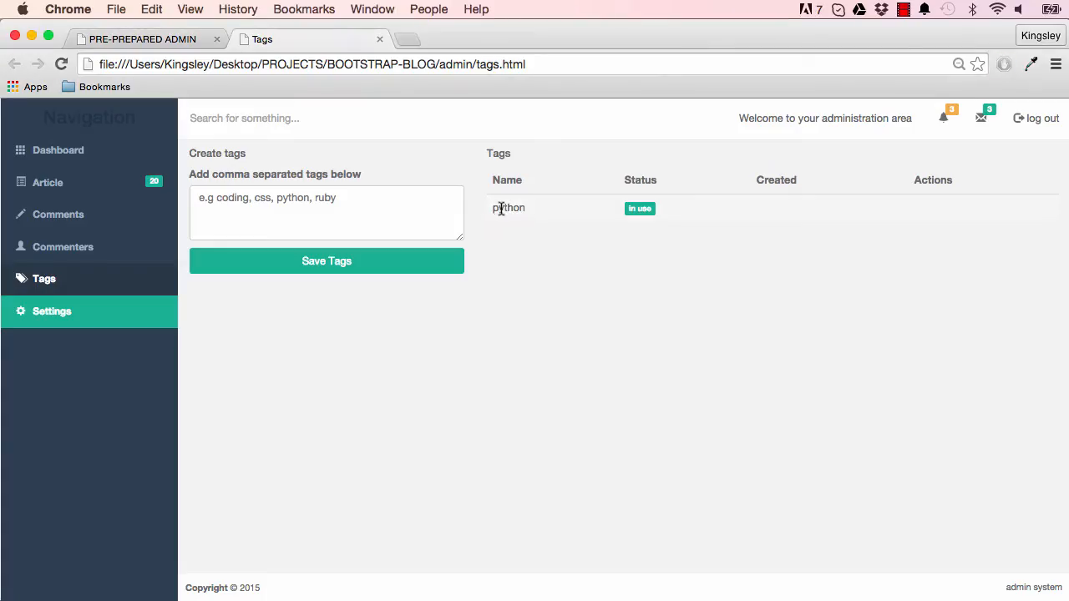
pyautogui.moveTo(784, 201)
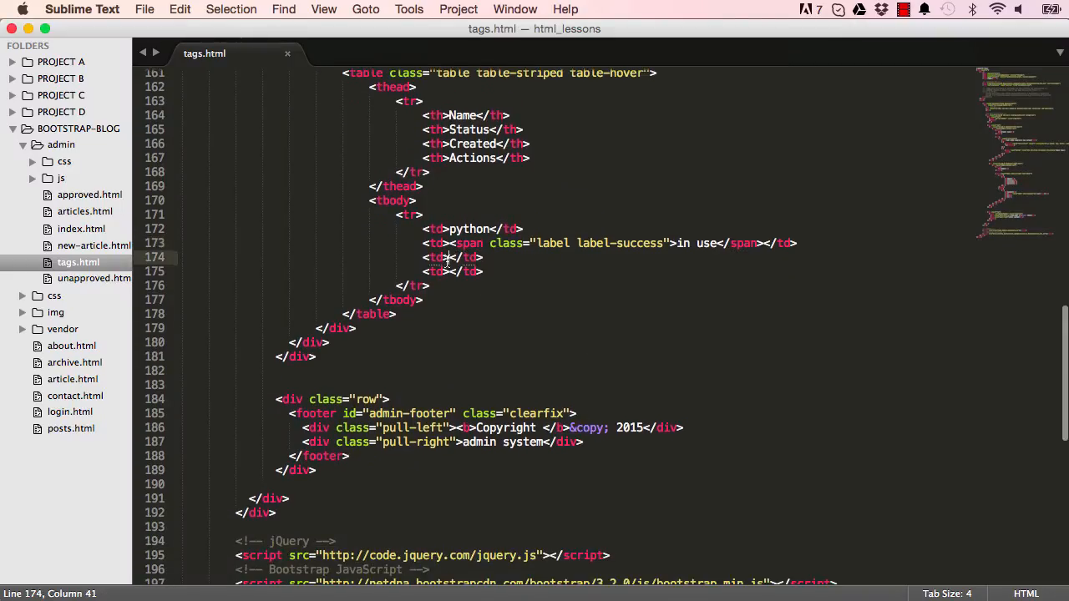
# Set Created to '2 days ago' and add a small orange 'edit' warning button.
pyautogui.write('2 days ago')
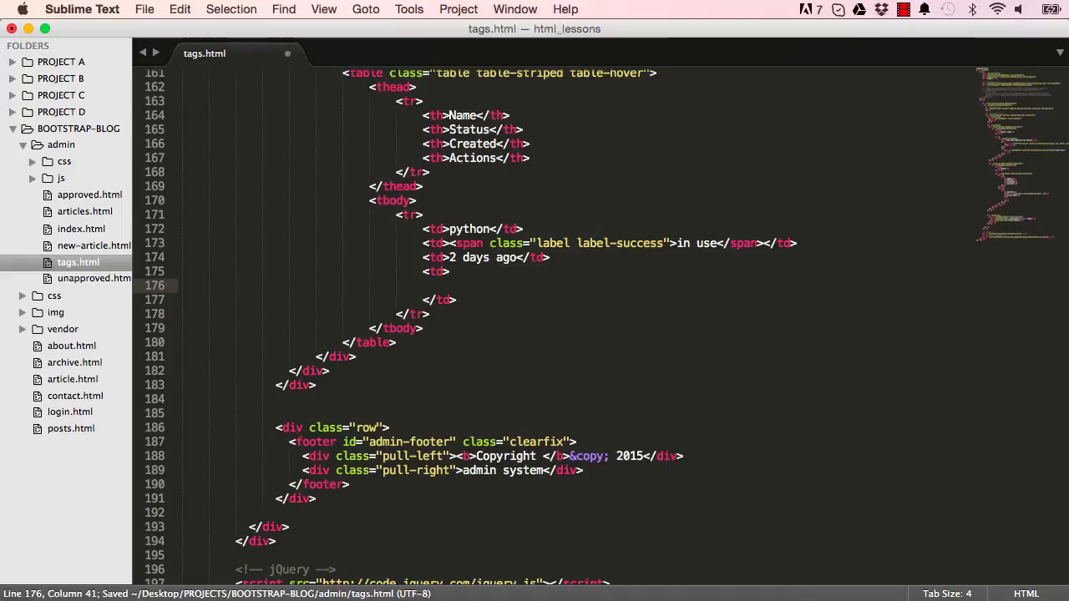
pyautogui.write('b')
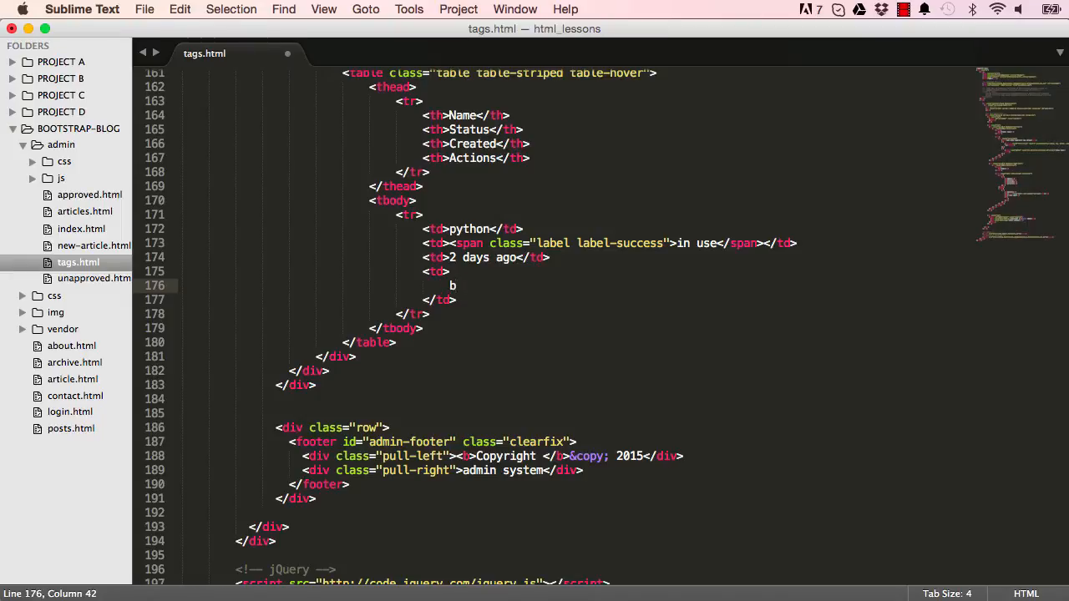
pyautogui.write('s3-xs')
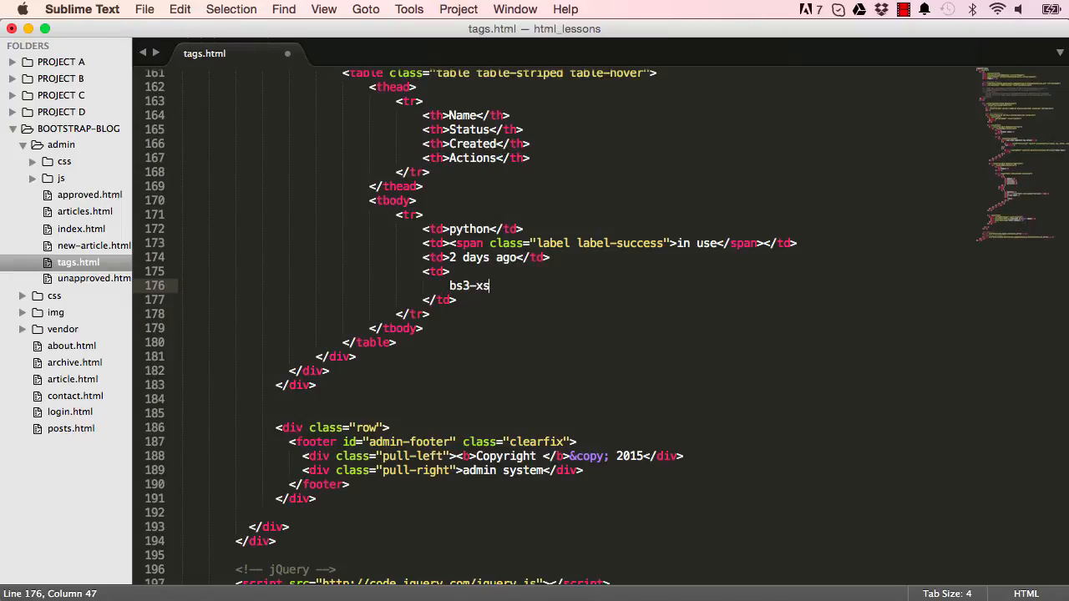
pyautogui.write('-button:war')
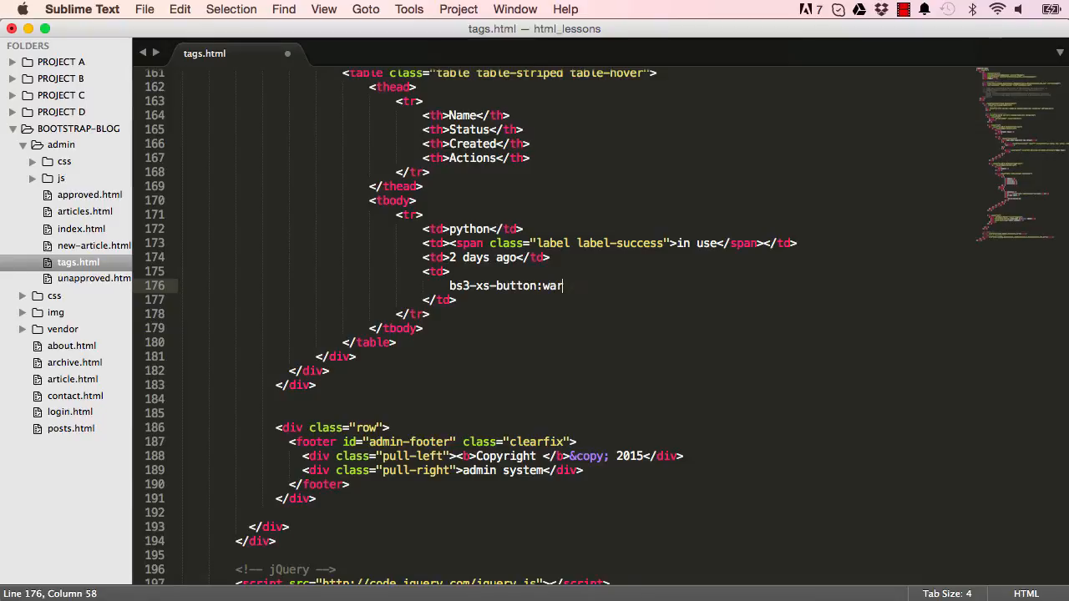
pyautogui.press('tab')
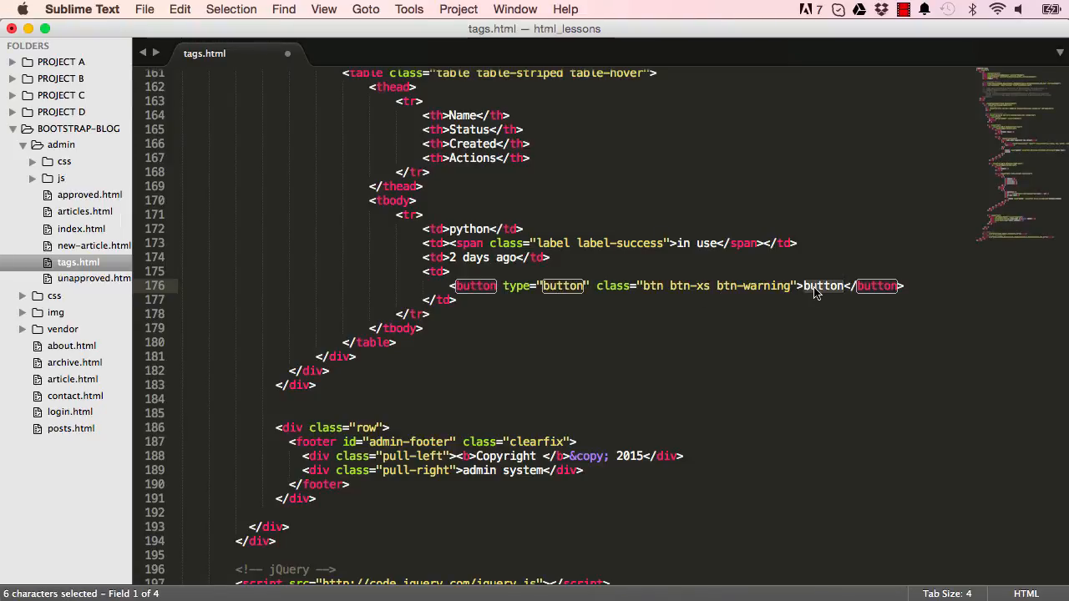
pyautogui.write('edit')
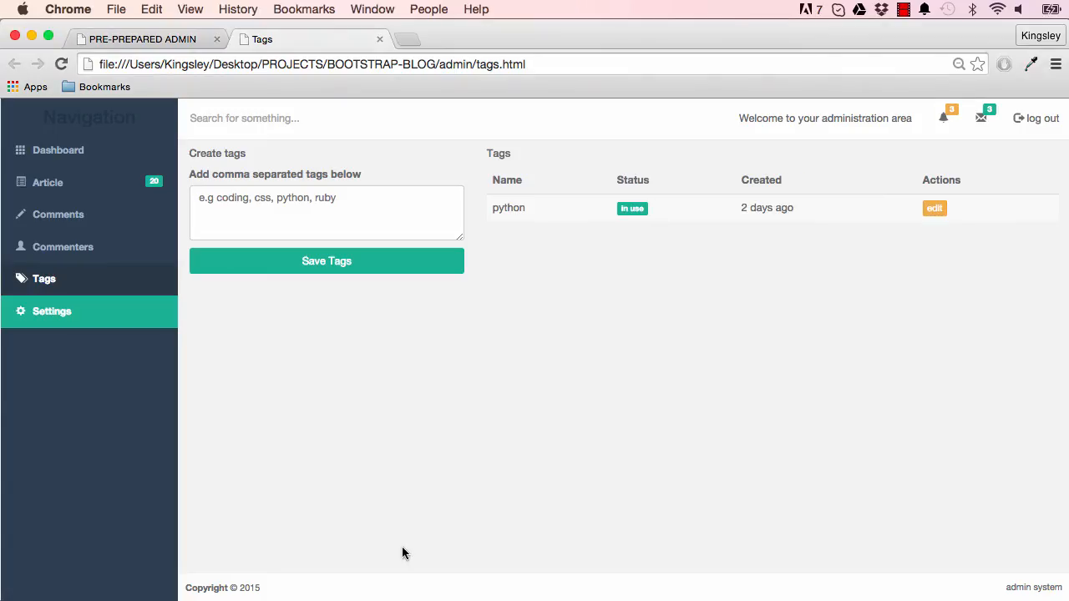
pyautogui.moveTo(893, 286)
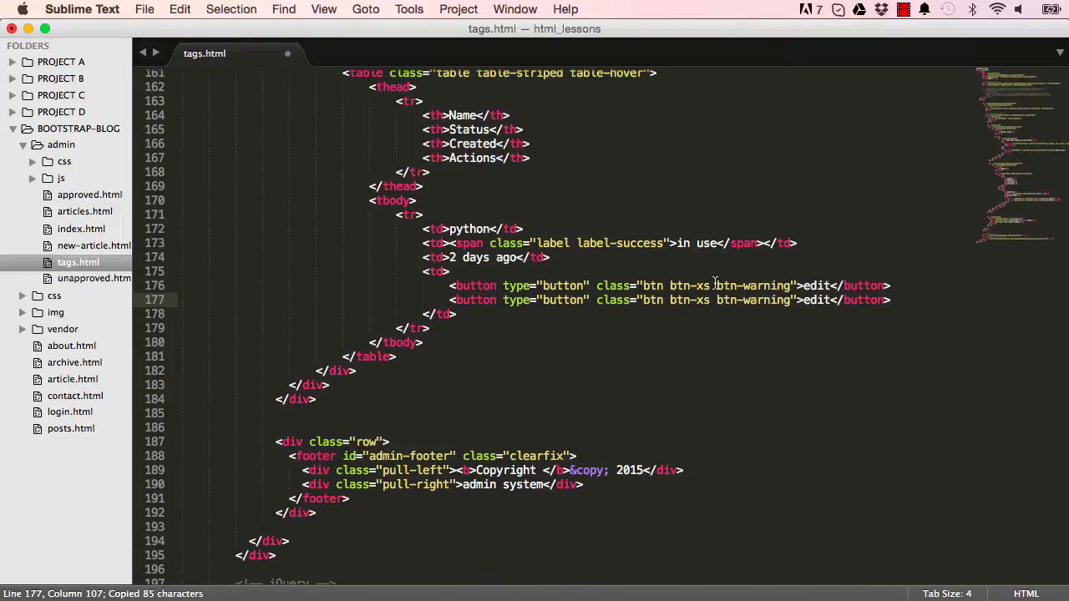
# Turn the second button into a disabled red btn-danger 'delete' button.
pyautogui.doubleClick(763, 300)
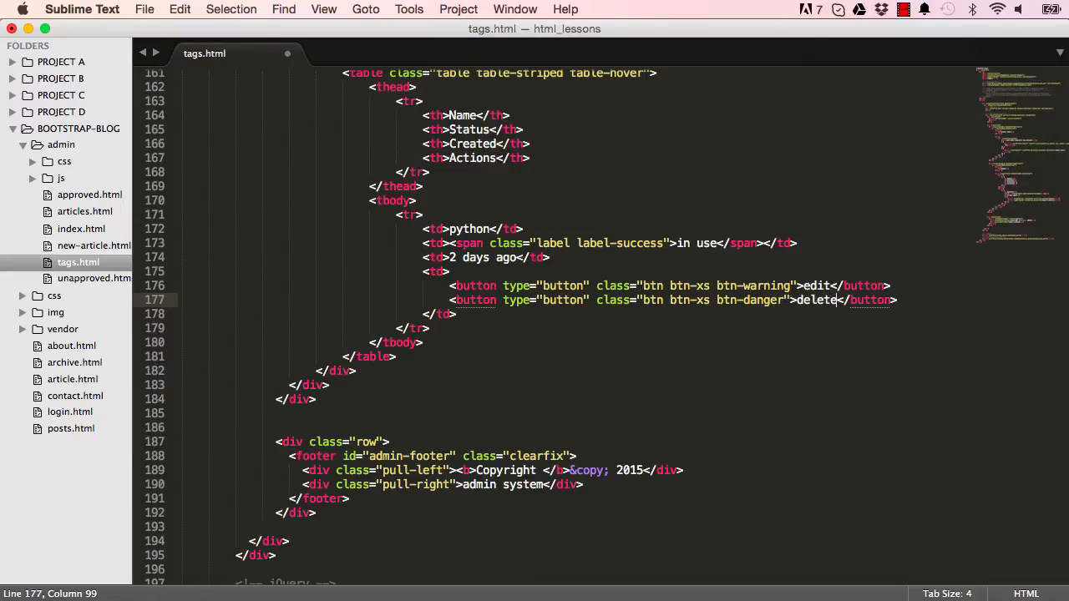
pyautogui.moveTo(688, 237)
pyautogui.write(' disabled')
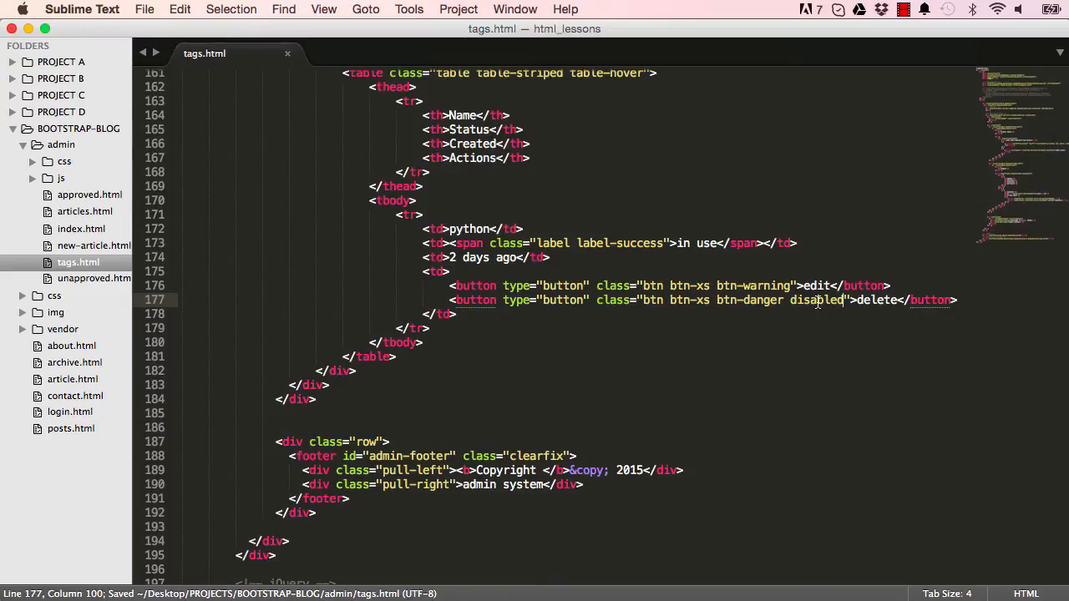
pyautogui.doubleClick(817, 300)
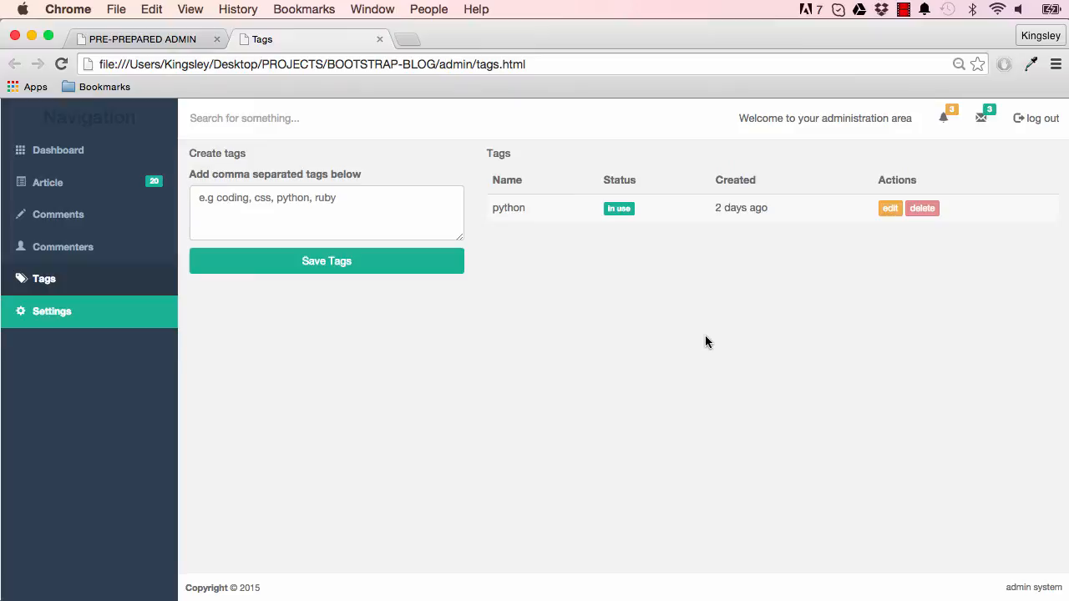
pyautogui.moveTo(922, 208)
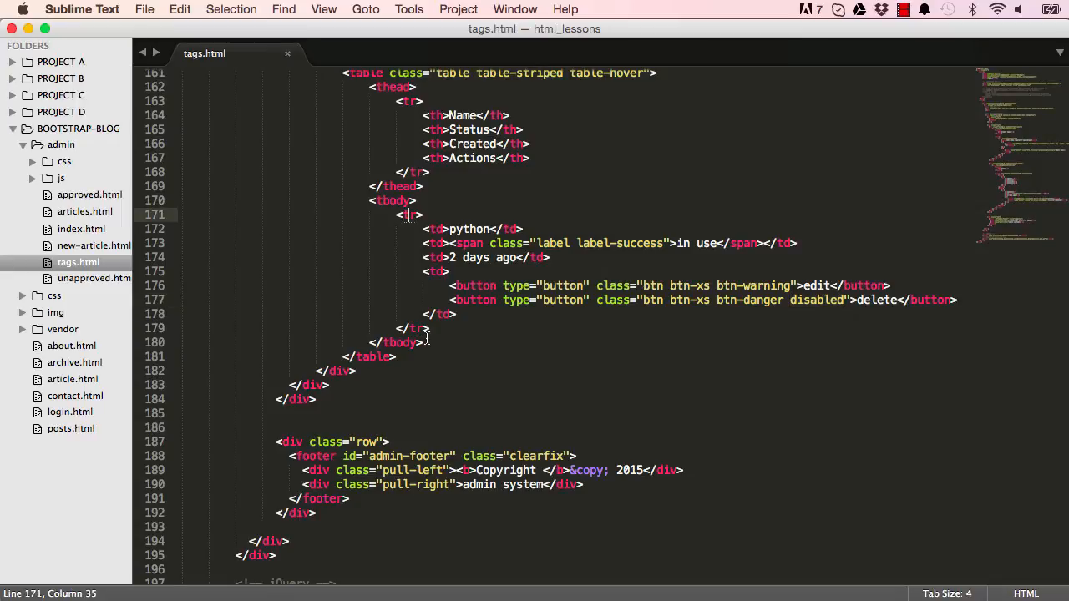
# Duplicate the python row as 'ruby', status 'not use', created '4 days ago'.
pyautogui.moveTo(409, 215); pyautogui.dragTo(418, 328)
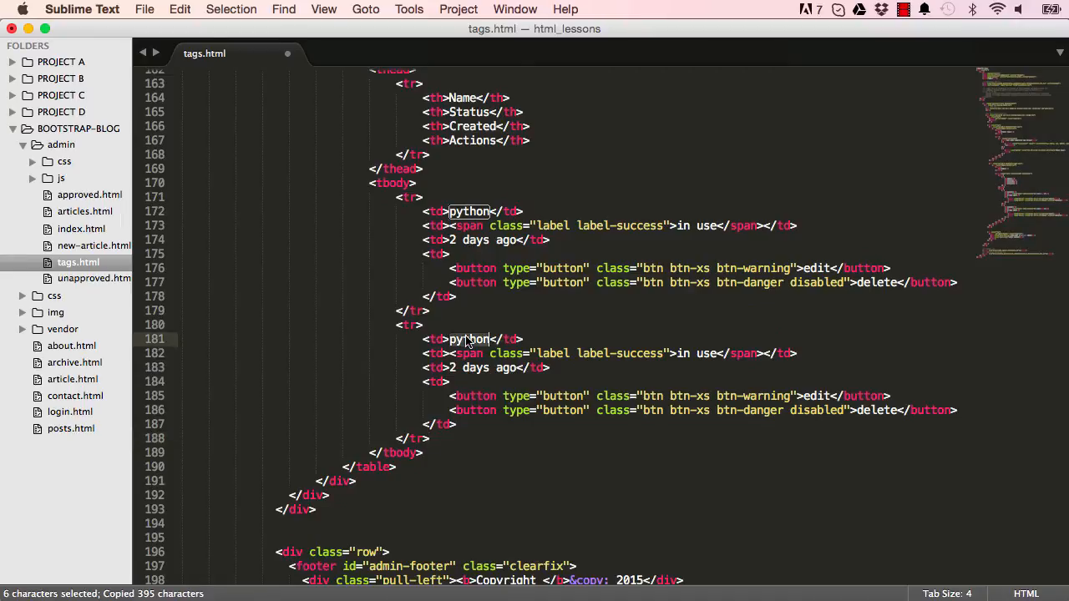
pyautogui.write('ruby')
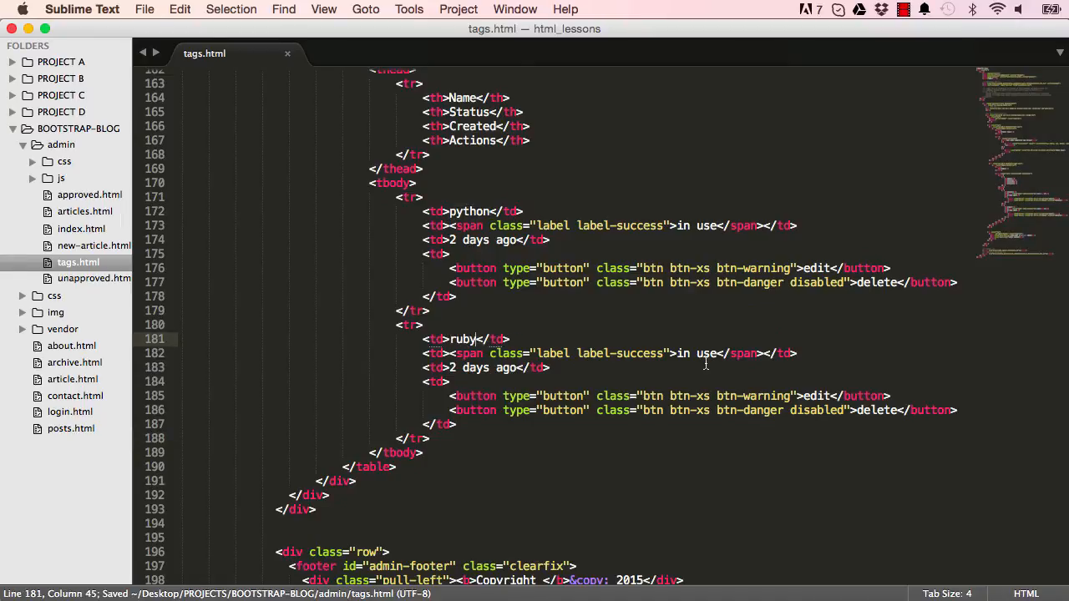
pyautogui.doubleClick(681, 353)
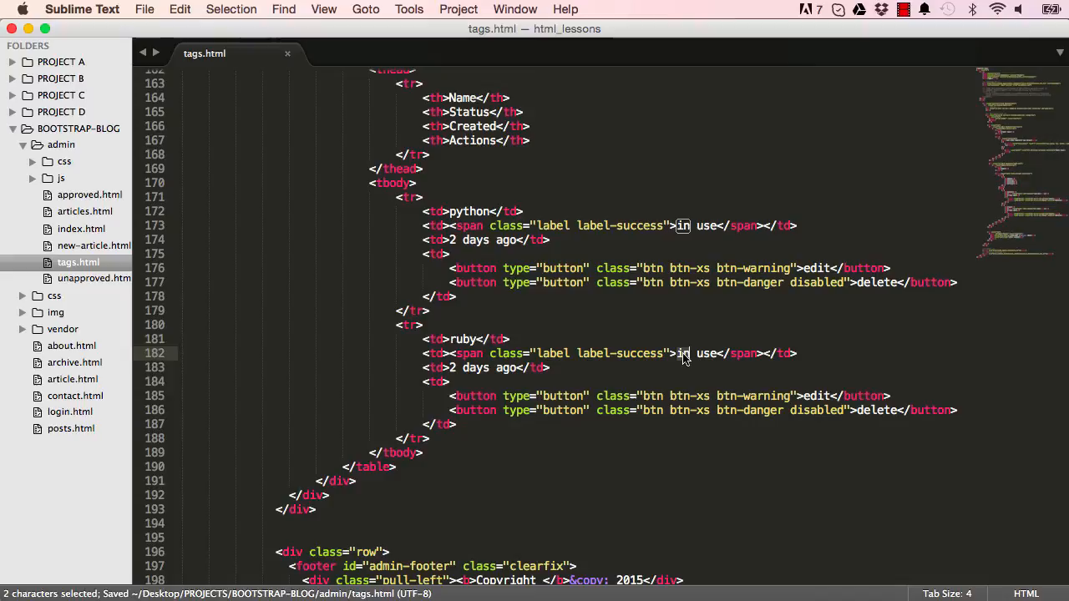
pyautogui.write('not')
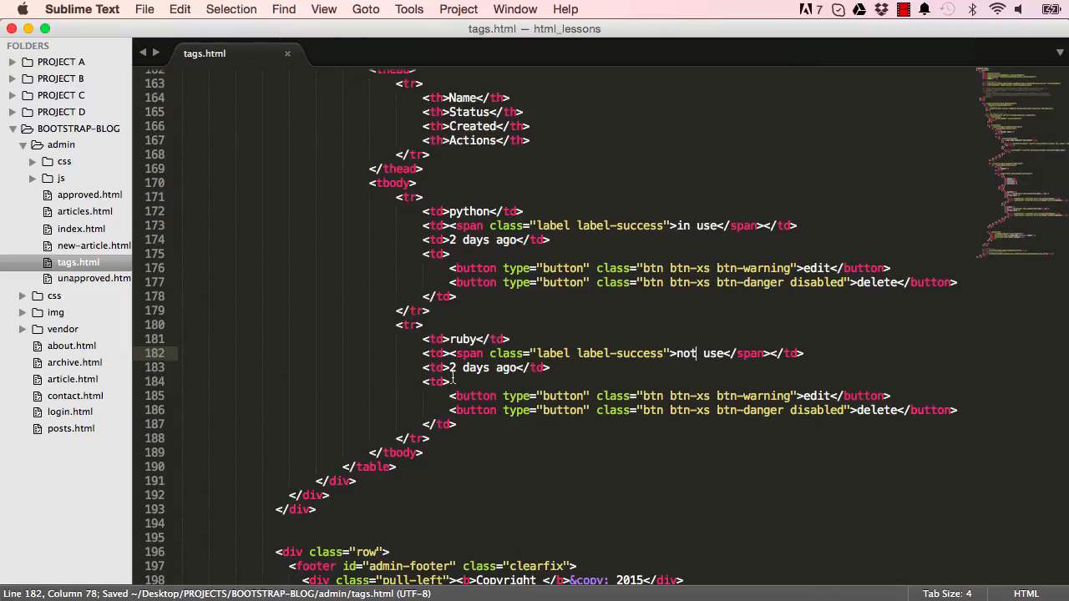
pyautogui.write('4')
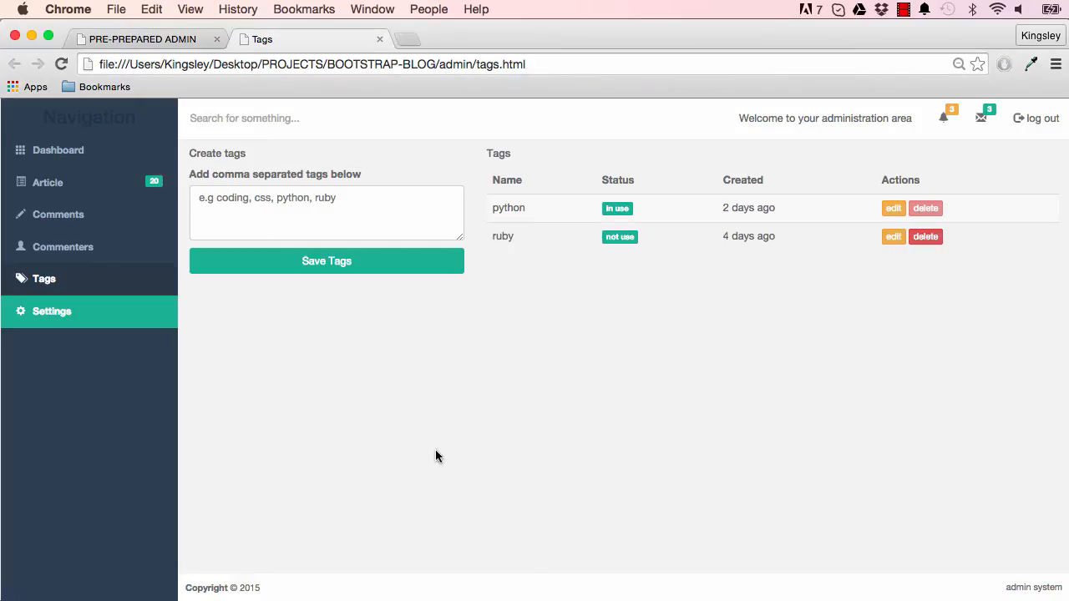
pyautogui.moveTo(530, 207)
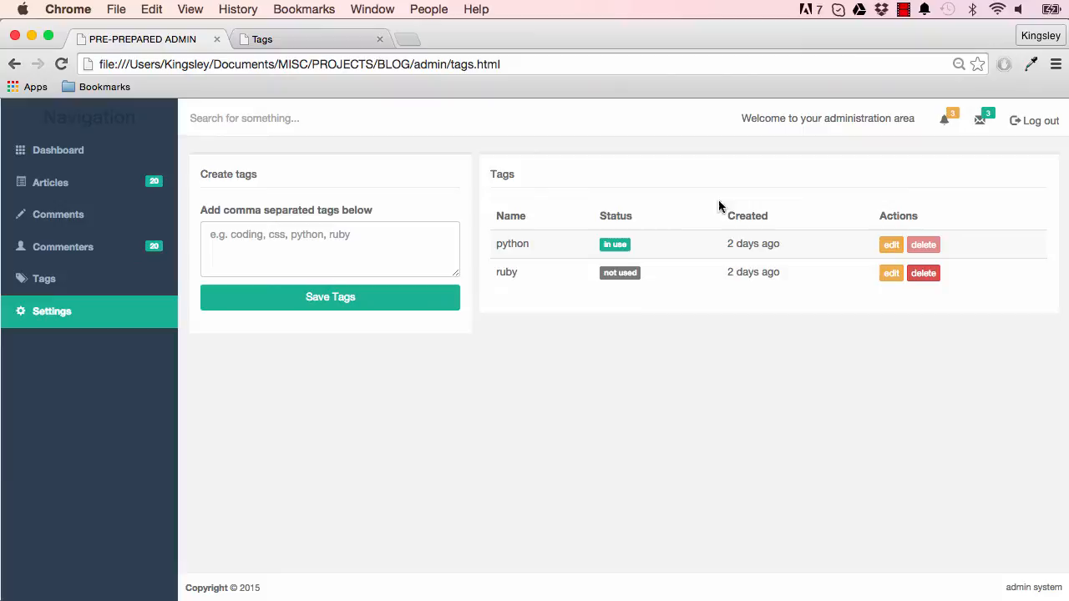
pyautogui.moveTo(479, 127)
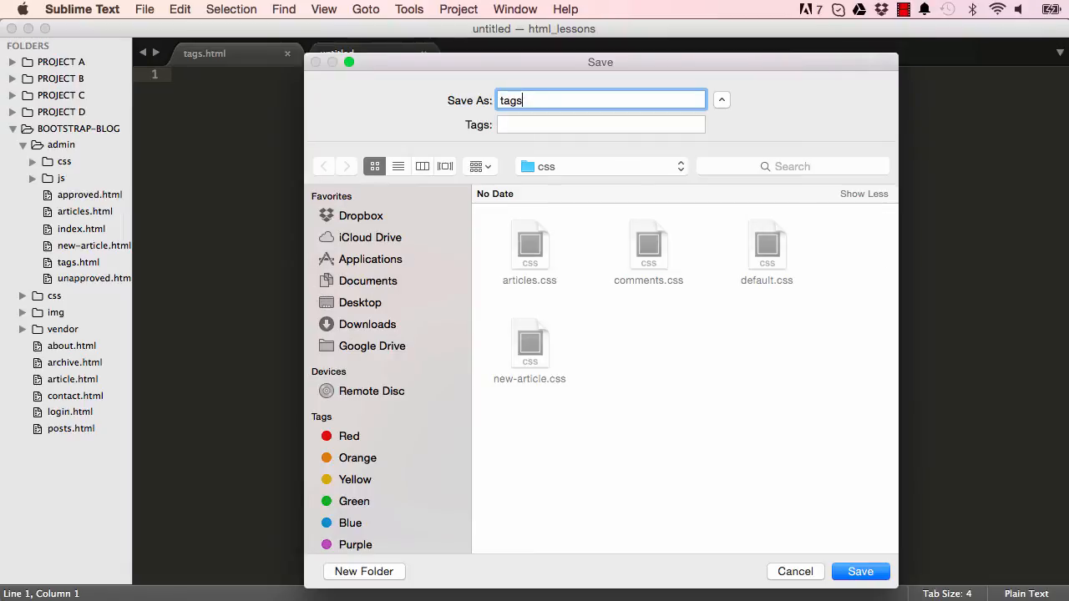
# Save the new empty stylesheet as tags.css and return to tags.html.
pyautogui.click(860, 571)
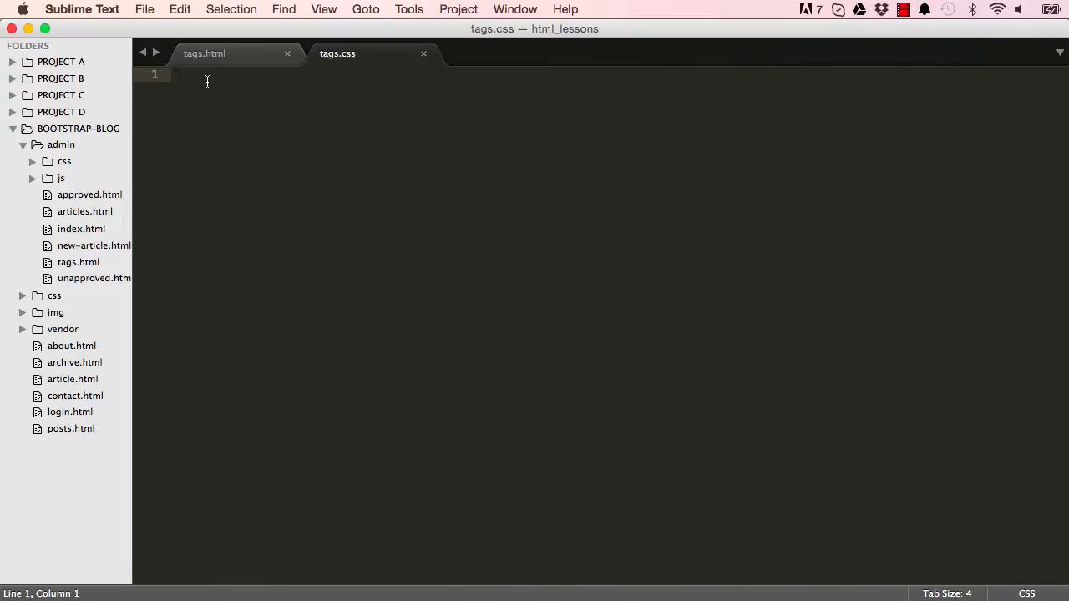
pyautogui.click(204, 53)
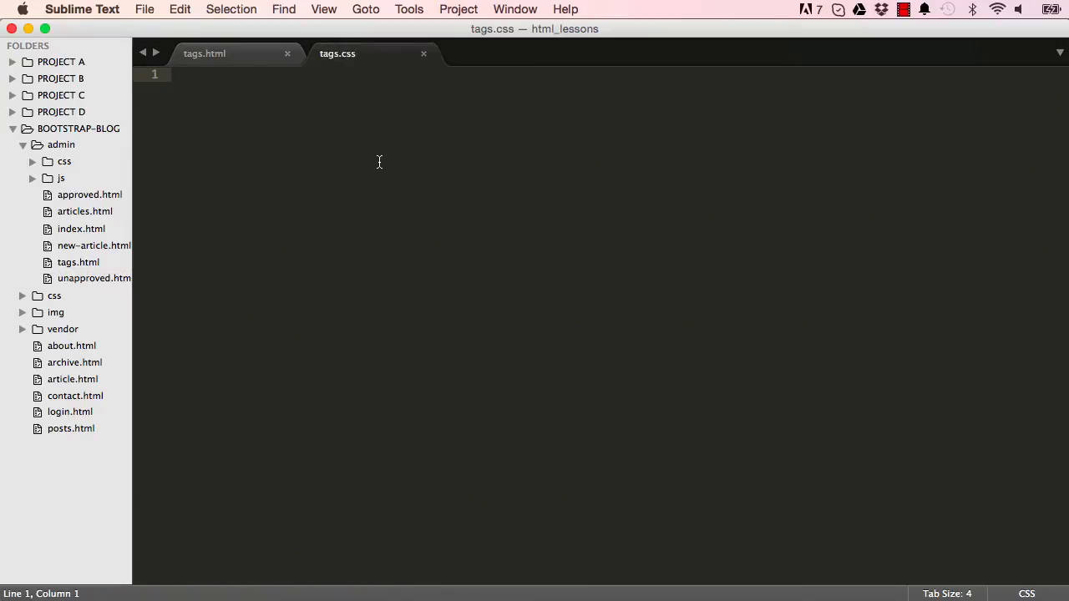
pyautogui.click(205, 53)
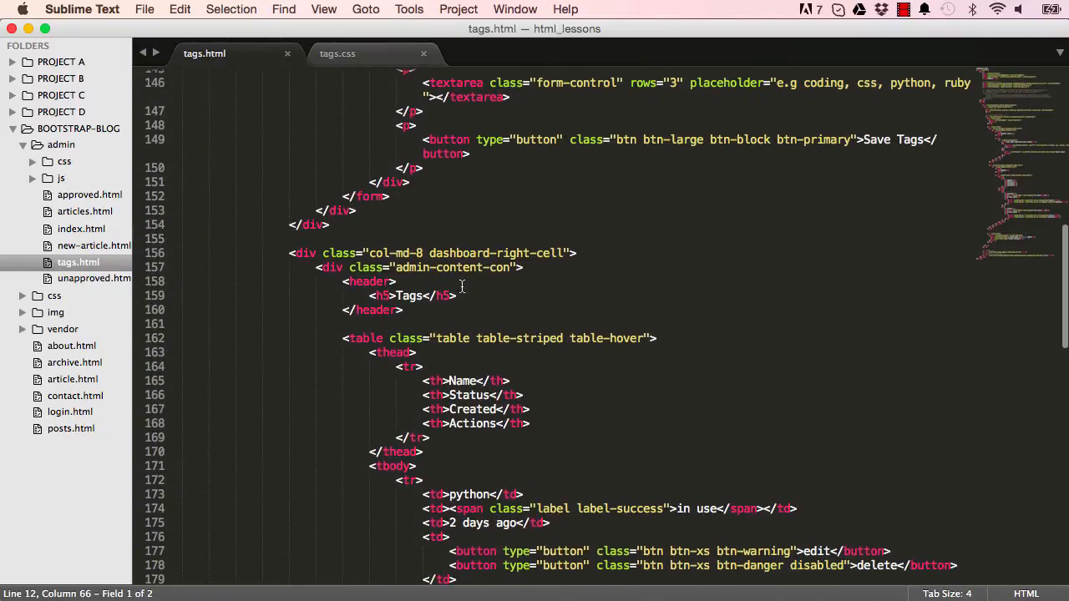
pyautogui.moveTo(516, 256)
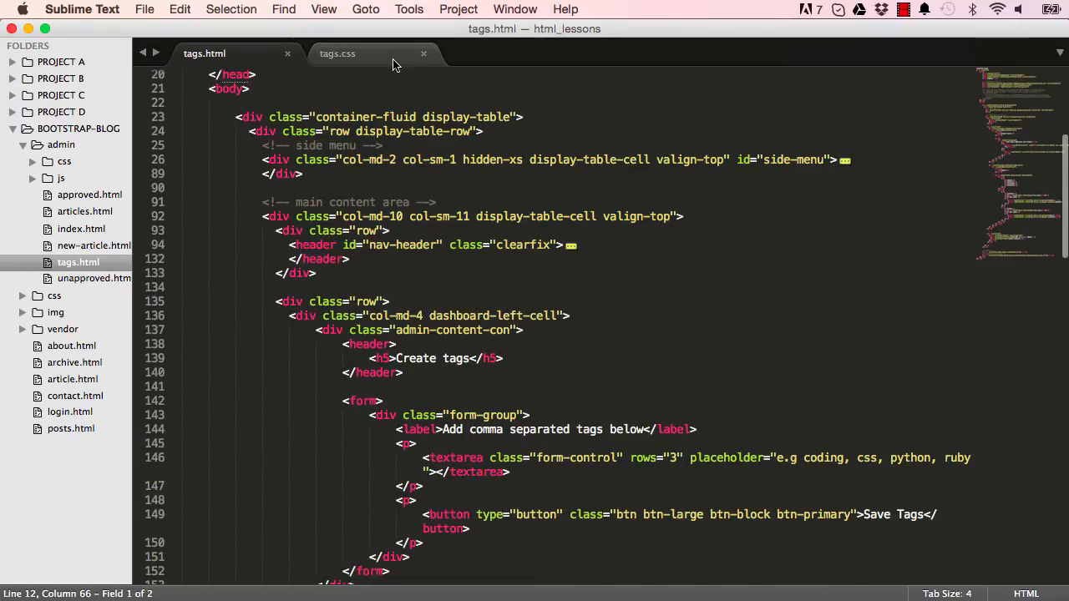
# Add a .dashboard-left-cell rule with 5px right padding to tags.css.
pyautogui.click(337, 54)
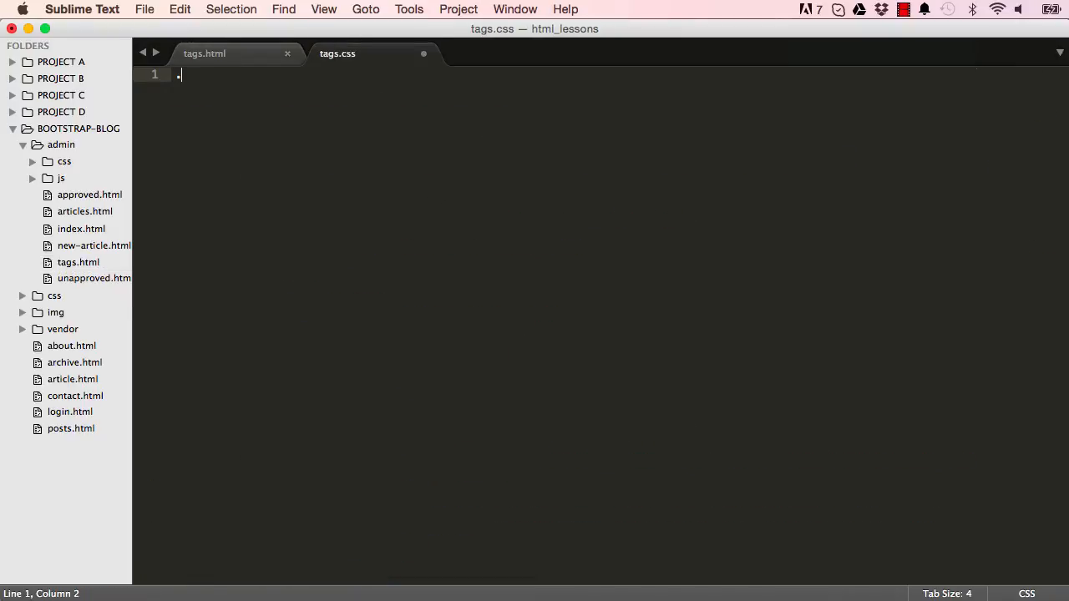
pyautogui.write('dashboard')
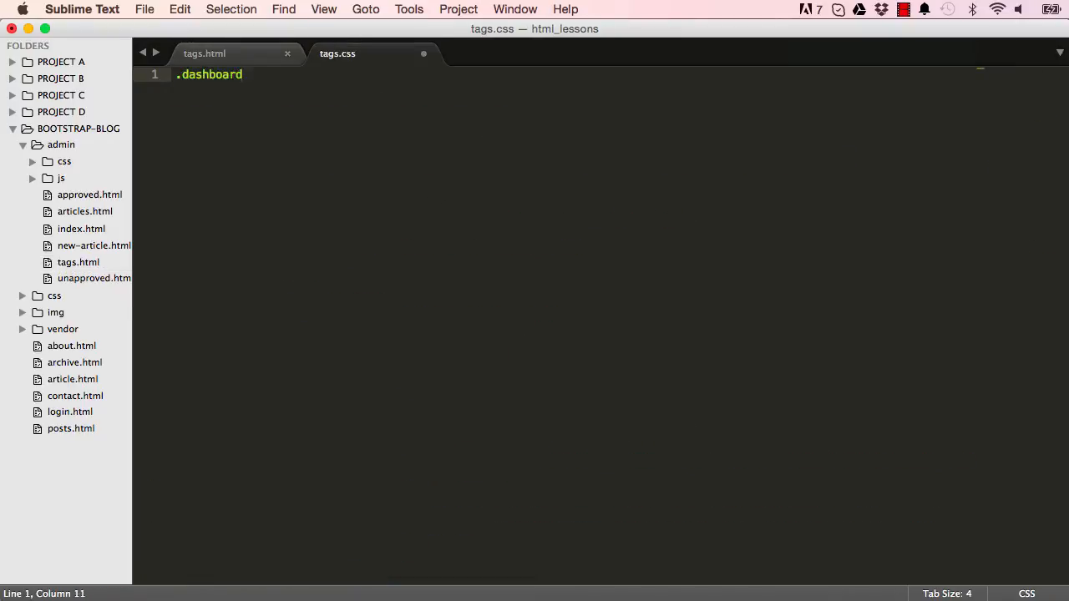
pyautogui.write('-left-cell {')
pyautogui.write('padding-right:;')
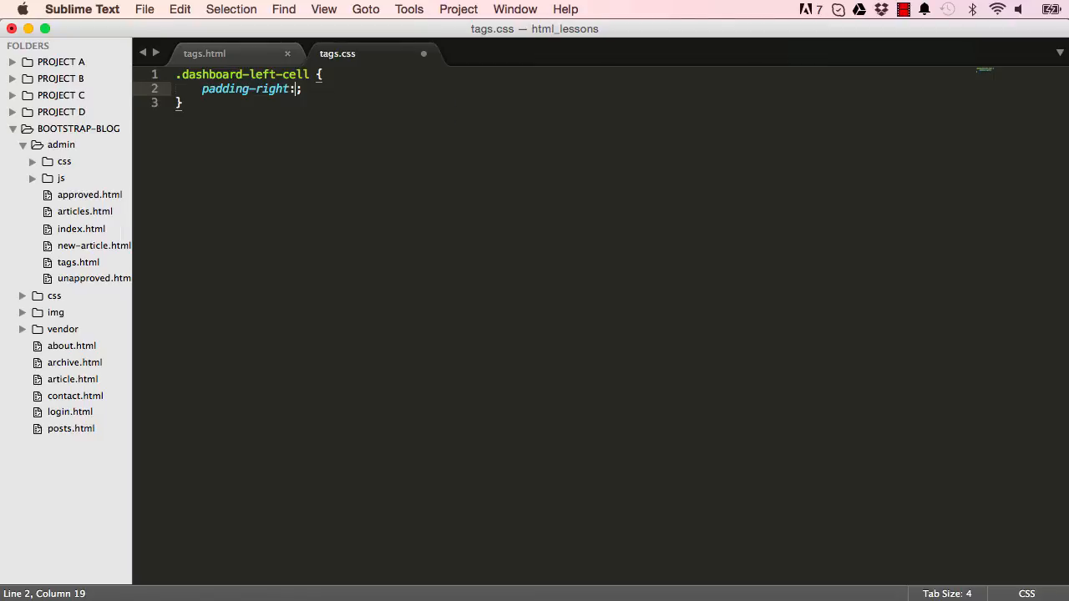
pyautogui.write('5px')
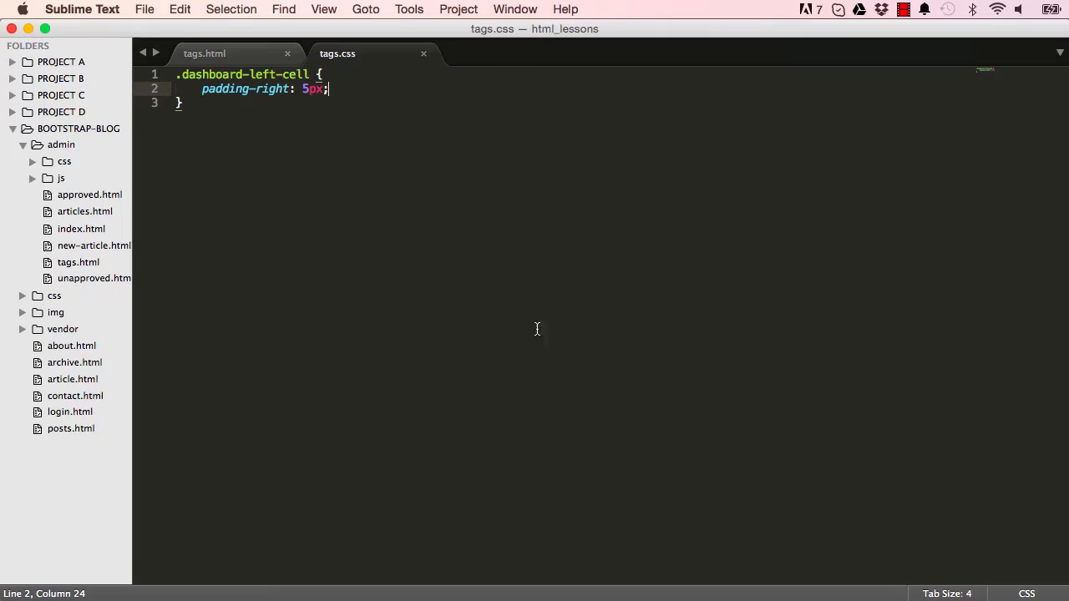
pyautogui.press('enter')
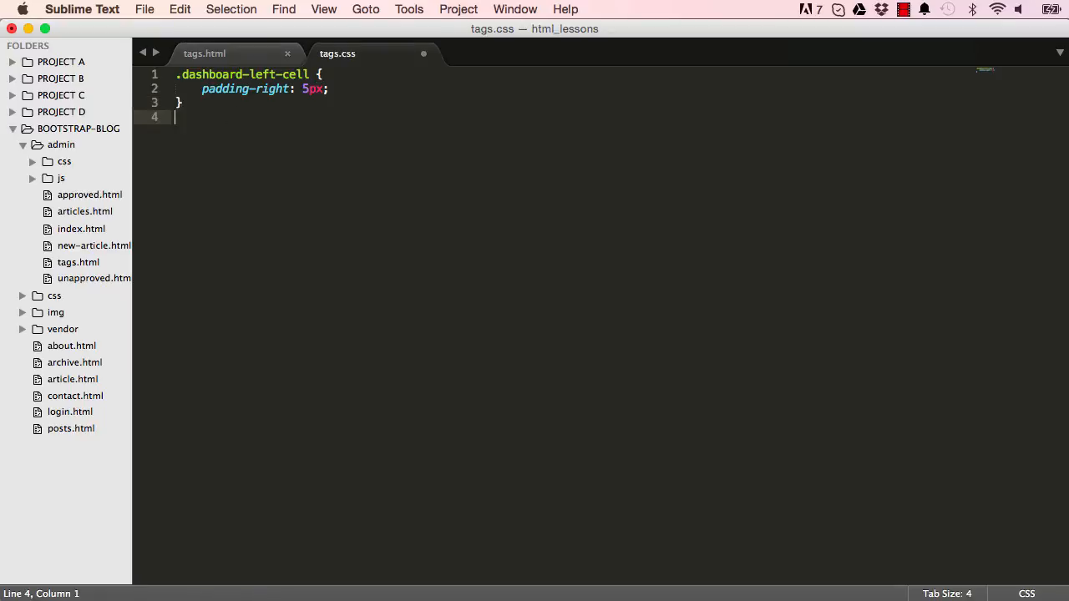
# Add a .dashboard-right-cell rule with 5px left padding and reload the Chrome page.
pyautogui.write('.das')
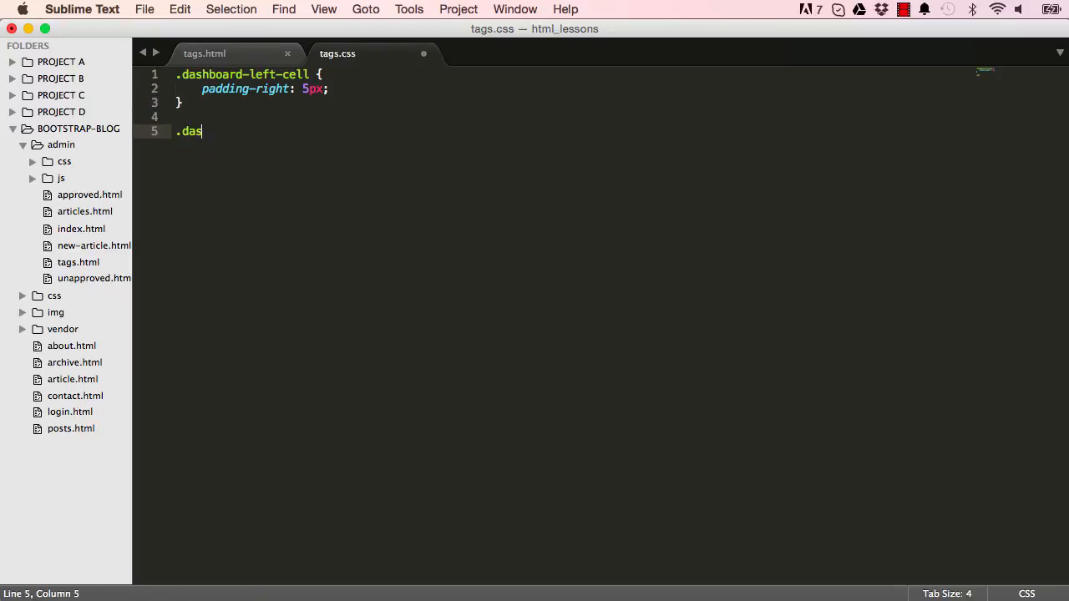
pyautogui.write('hboard')
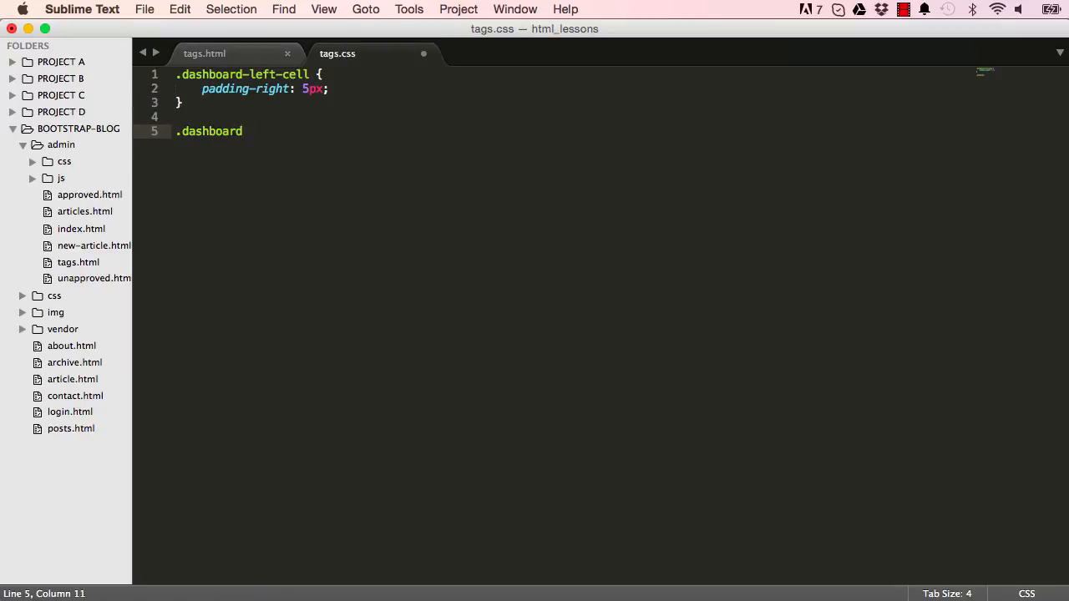
pyautogui.write('-right-cell {')
pyautogui.write('padding-left: 5p')
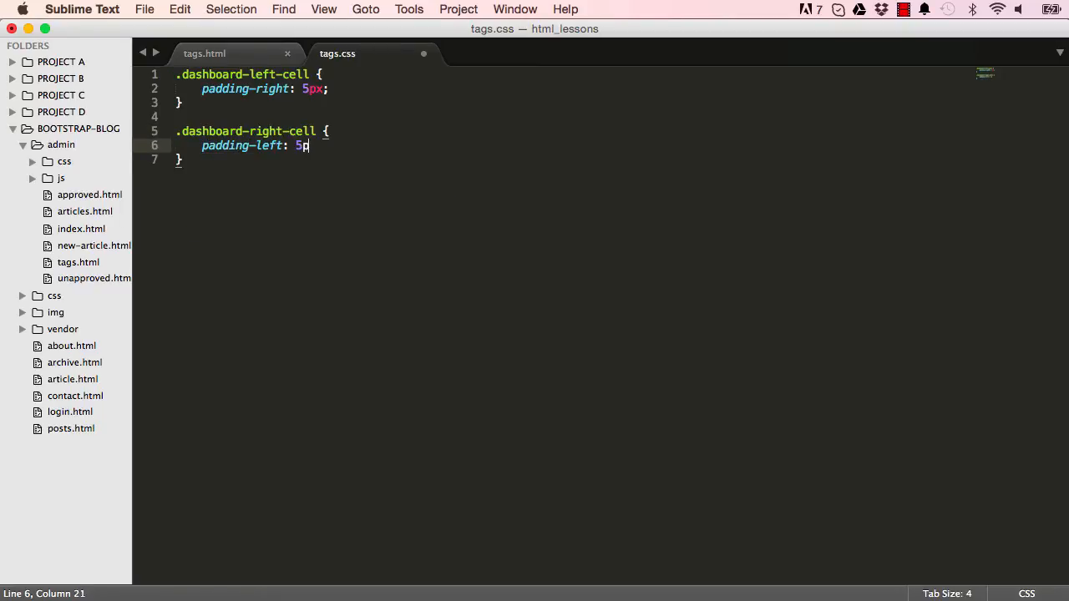
pyautogui.write('x;')
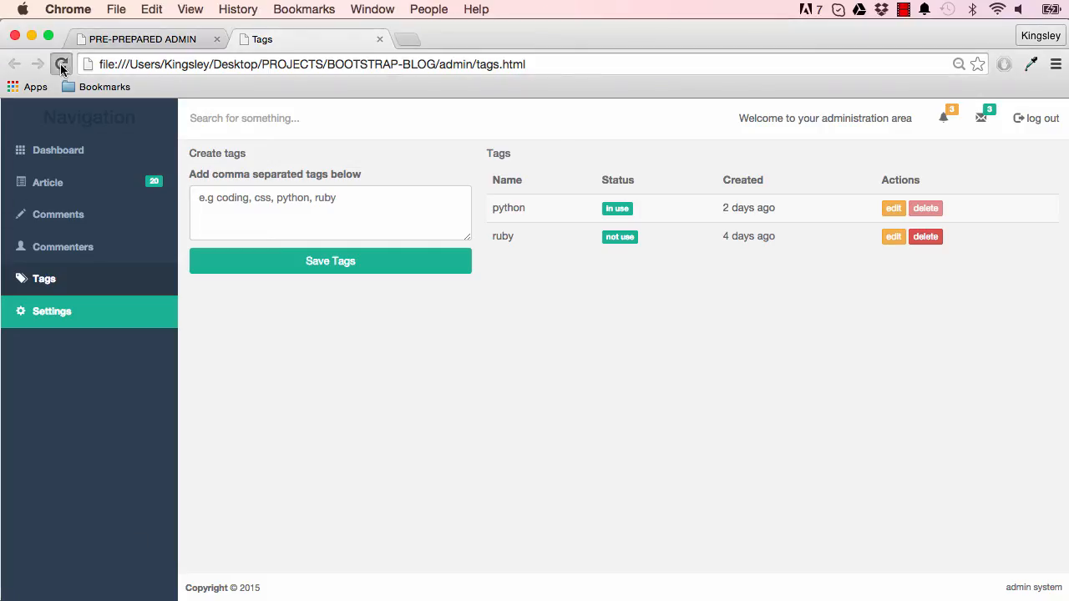
pyautogui.click(61, 64)
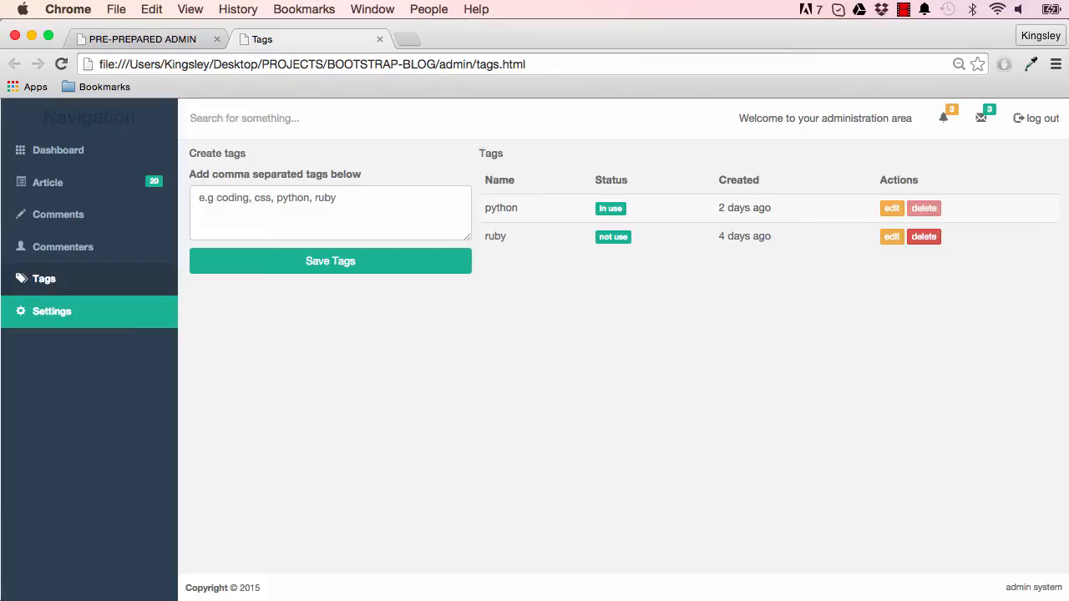
pyautogui.press('cmd+tab')
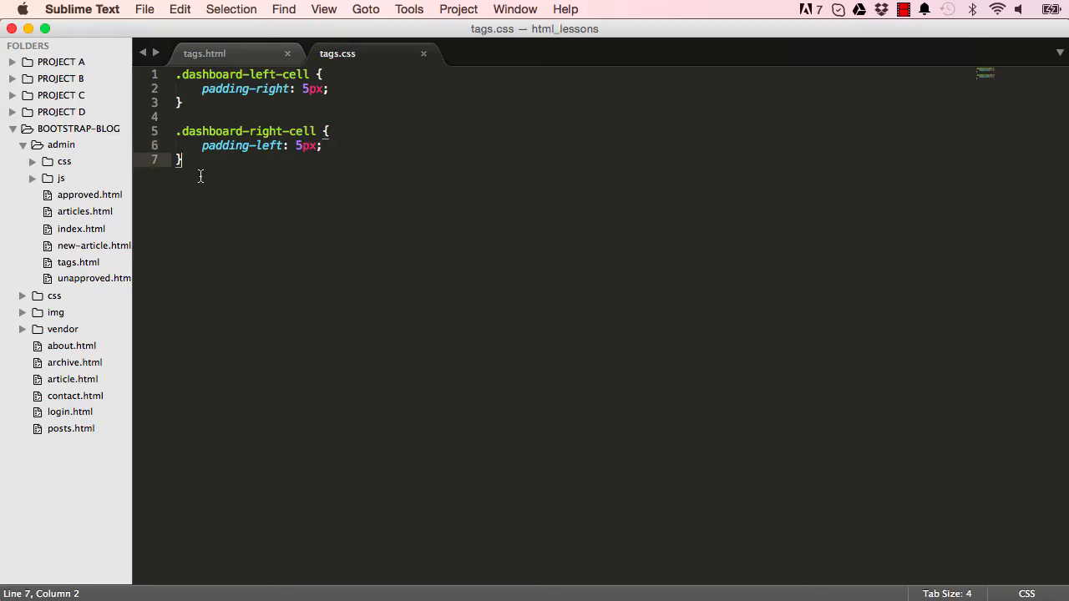
# Start the .admin-content-con rule with 20px top margin and #fff background.
pyautogui.write('.a')
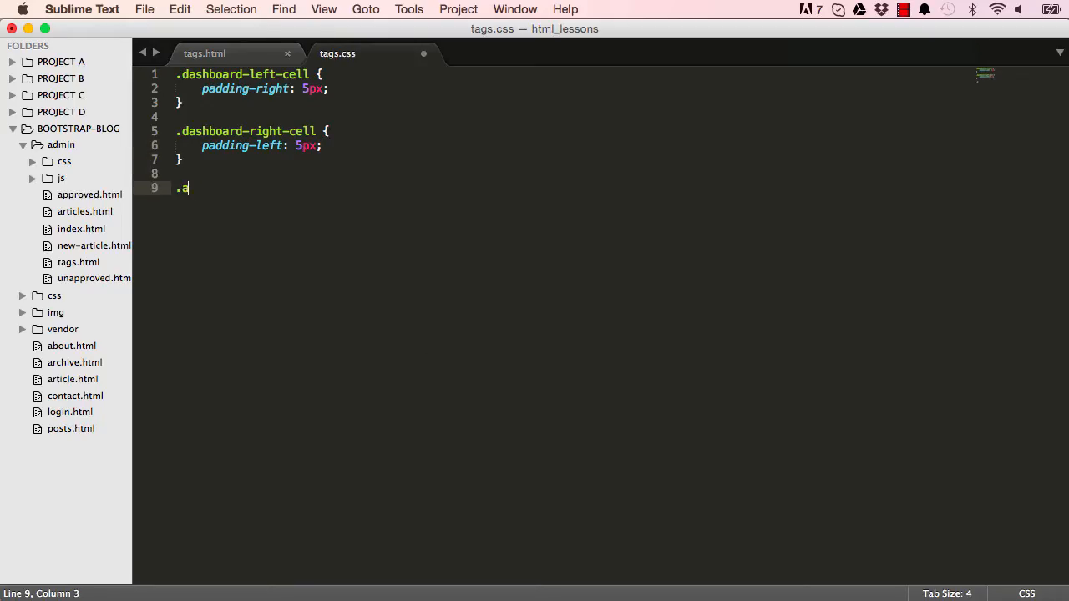
pyautogui.write('dmin-cr')
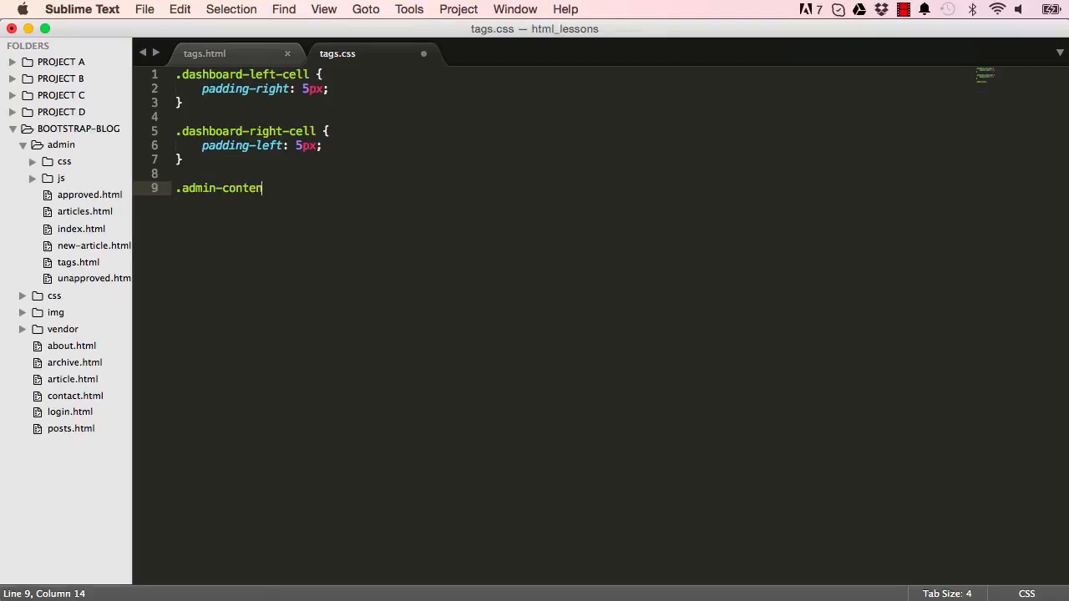
pyautogui.write('-con {')
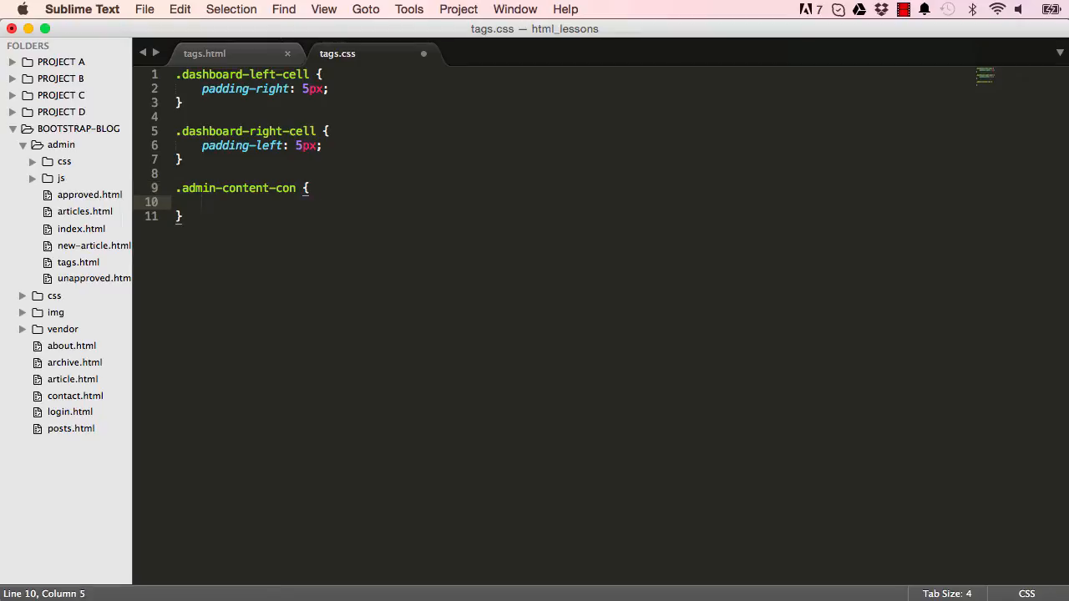
pyautogui.write('margin-r')
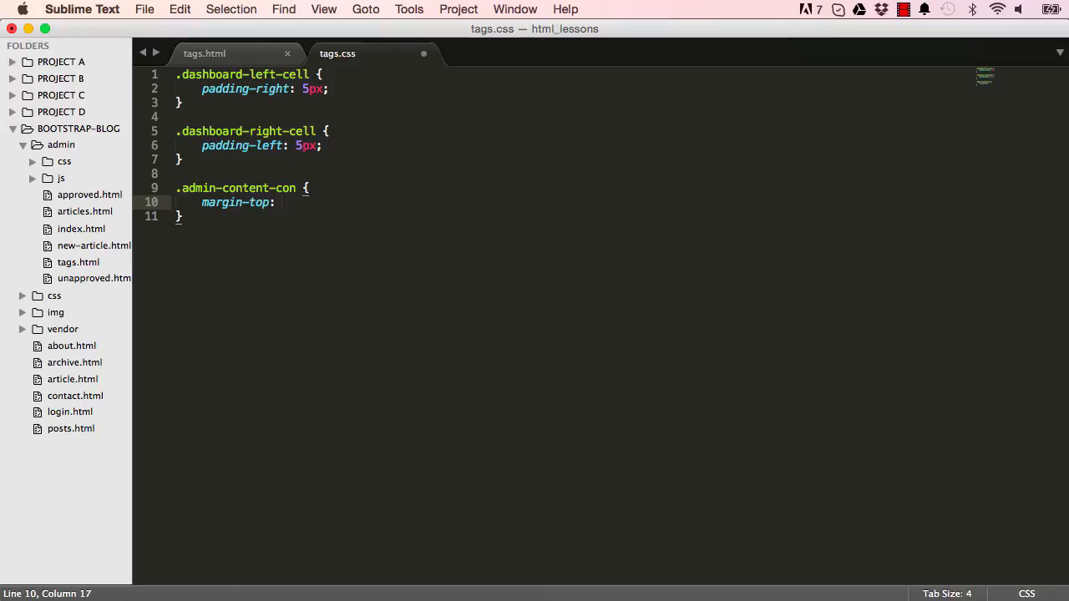
pyautogui.write('20px;')
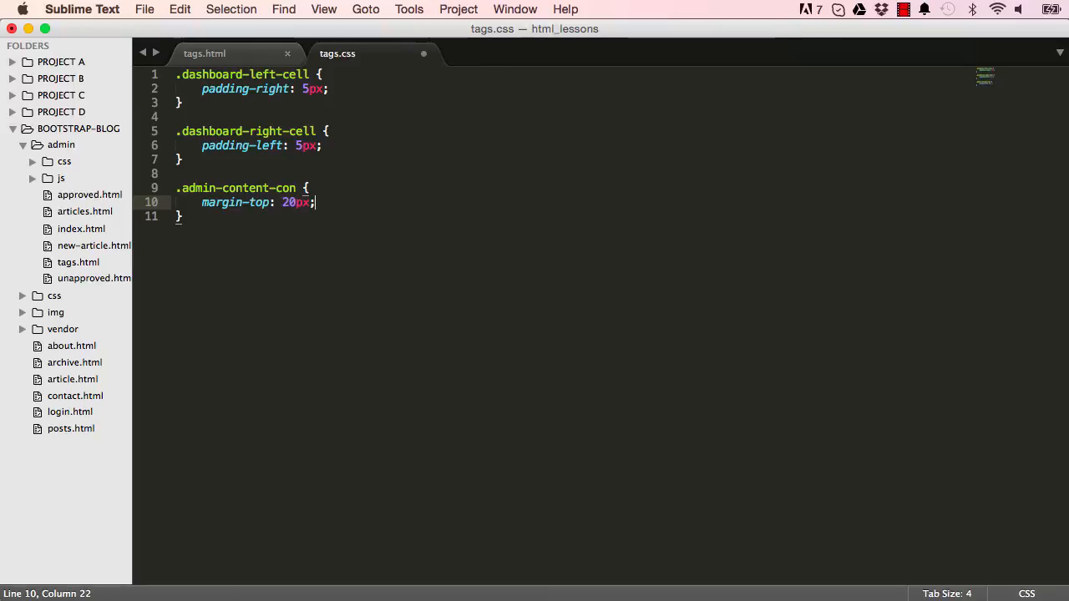
pyautogui.write('background-color:')
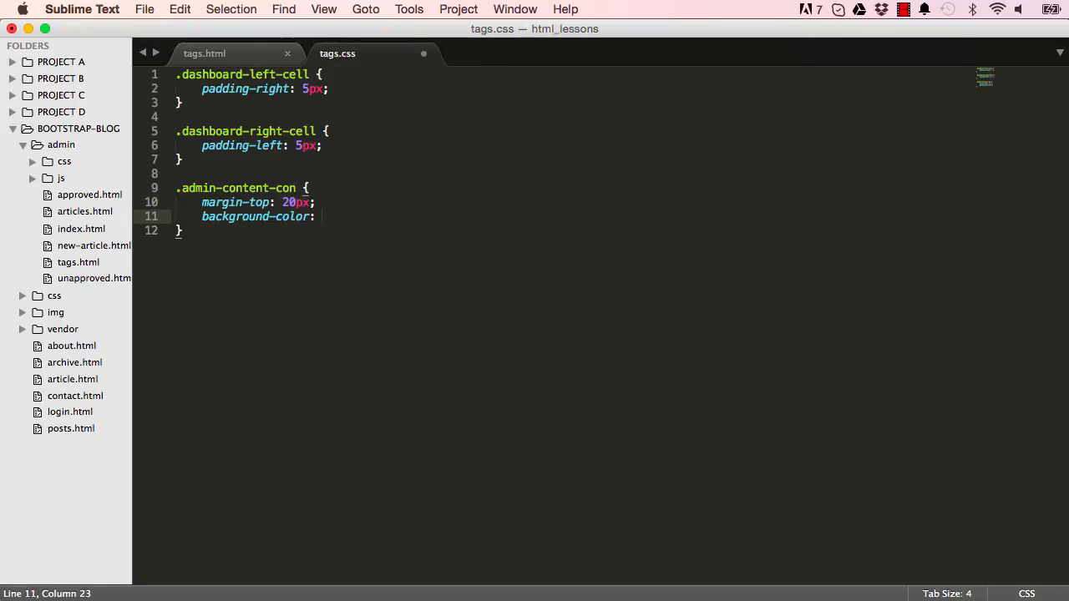
pyautogui.write('#fff;')
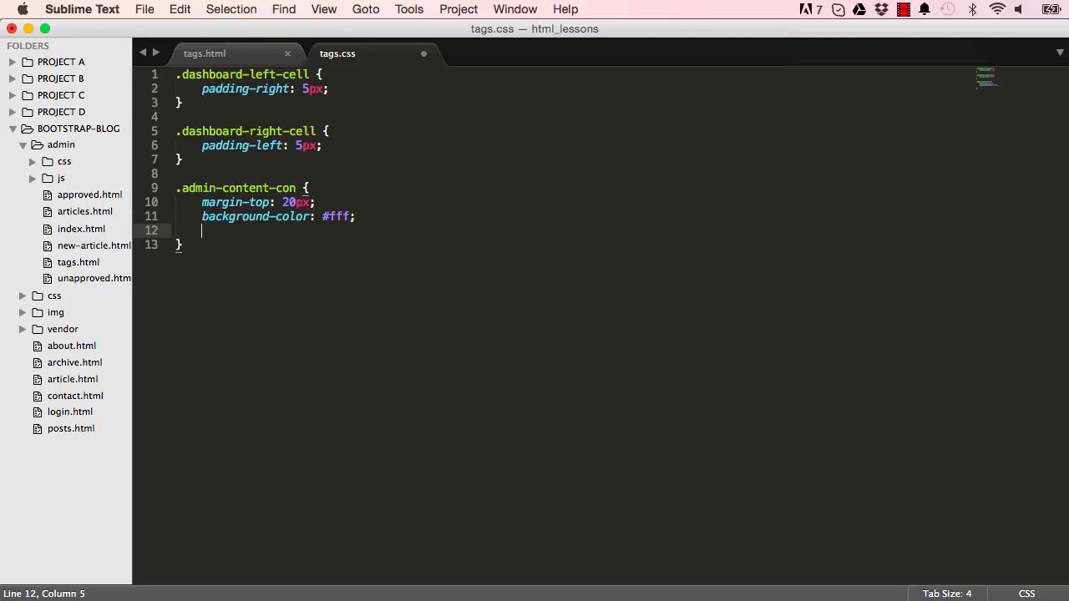
# Add a 4px solid #e7eaec top border and 15px padding to that rule.
pyautogui.write('bo')
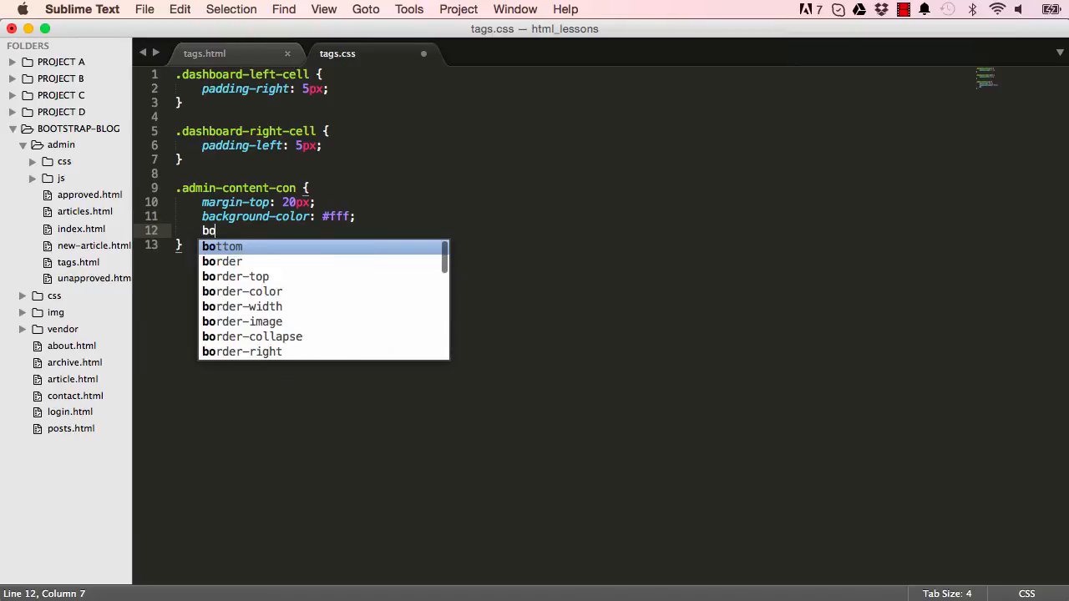
pyautogui.write('rder-top:;')
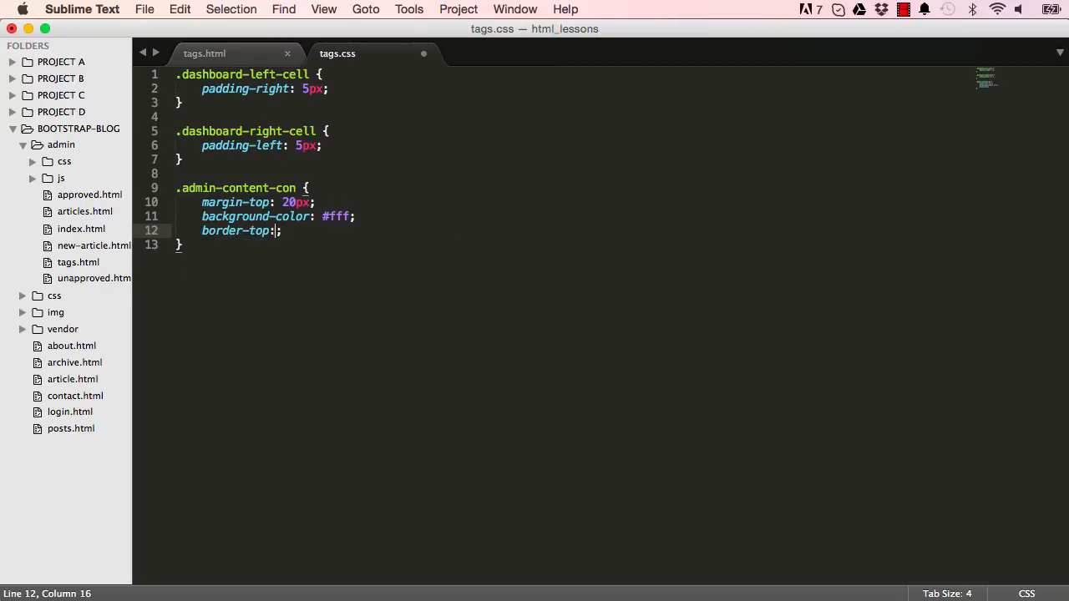
pyautogui.write('1px')
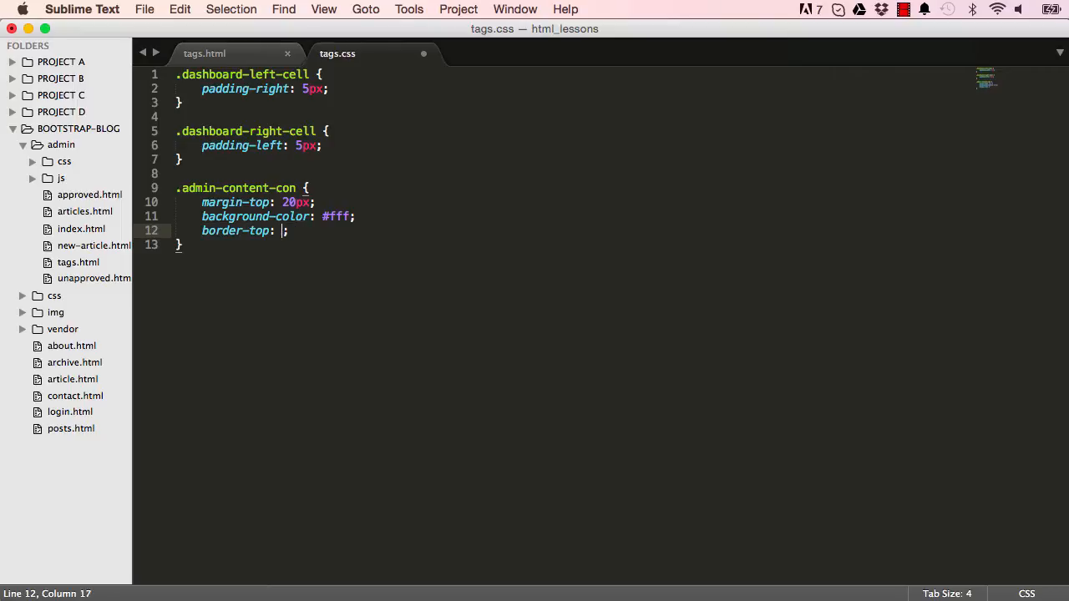
pyautogui.write('4px')
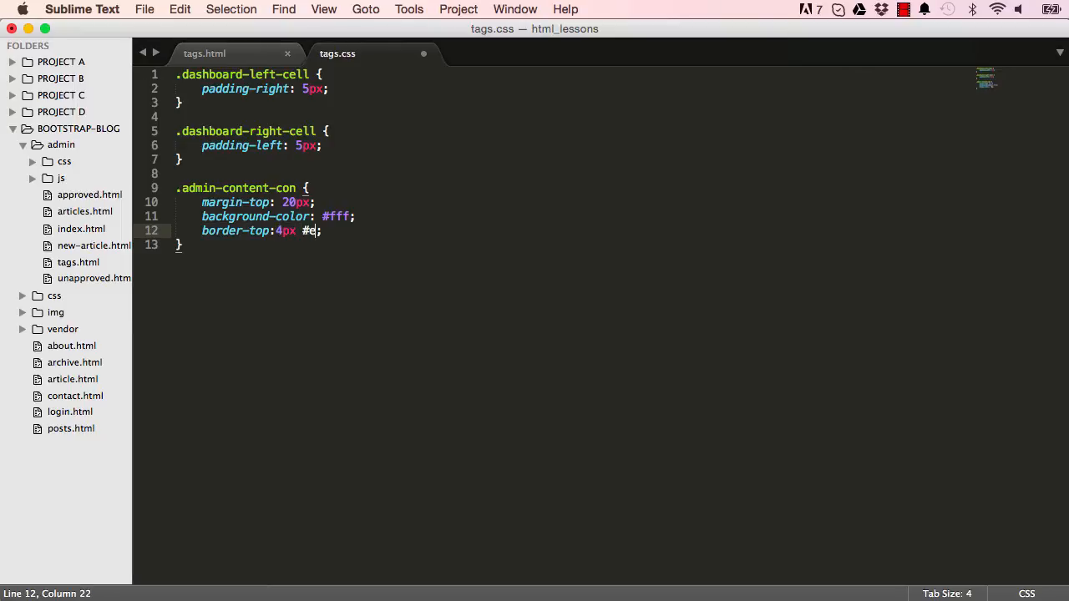
pyautogui.write('7eaec solid')
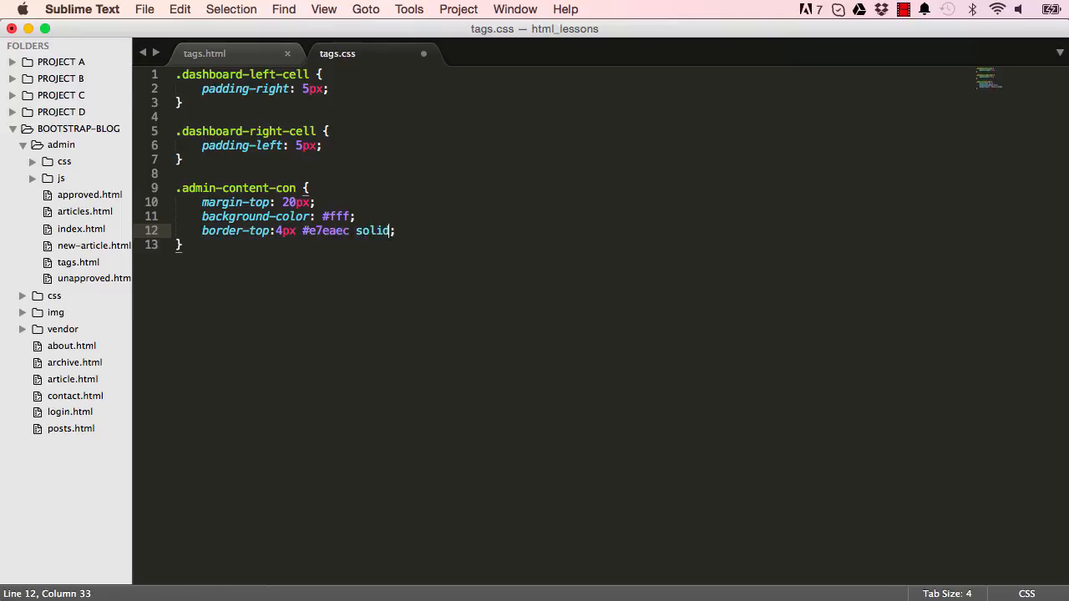
pyautogui.write('padding: 1')
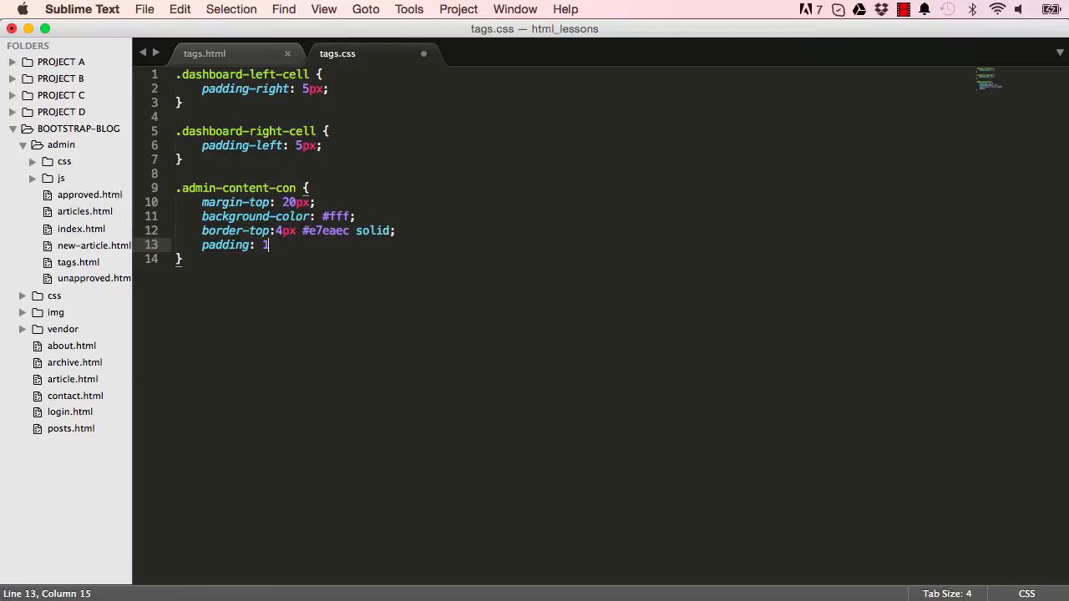
pyautogui.write('5px;')
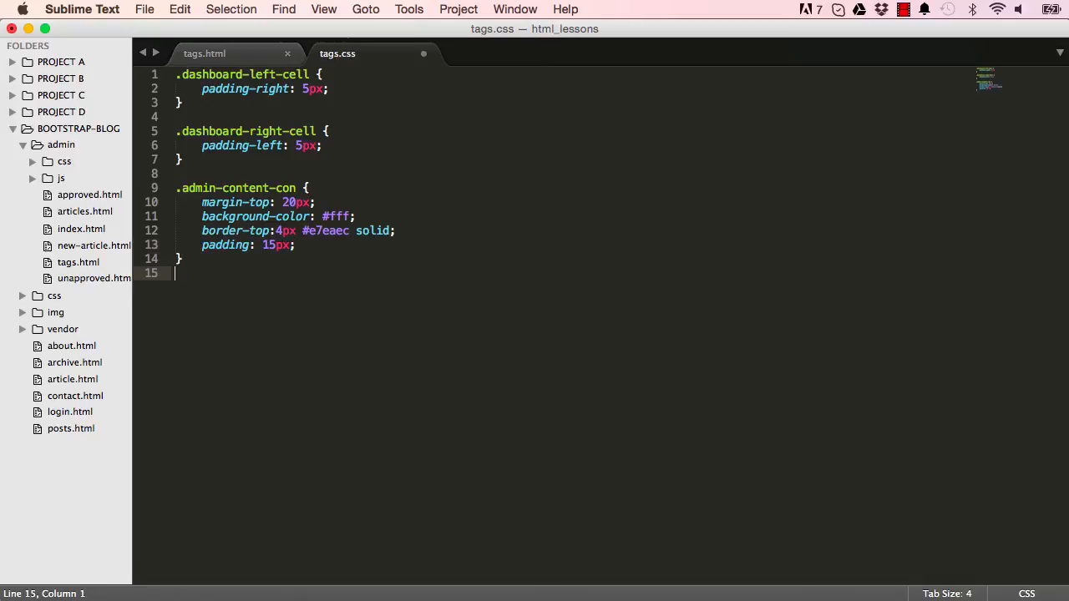
# Write an .admin-content-con h5 rule with margin 0px and padding-top 3px.
pyautogui.write('.admin')
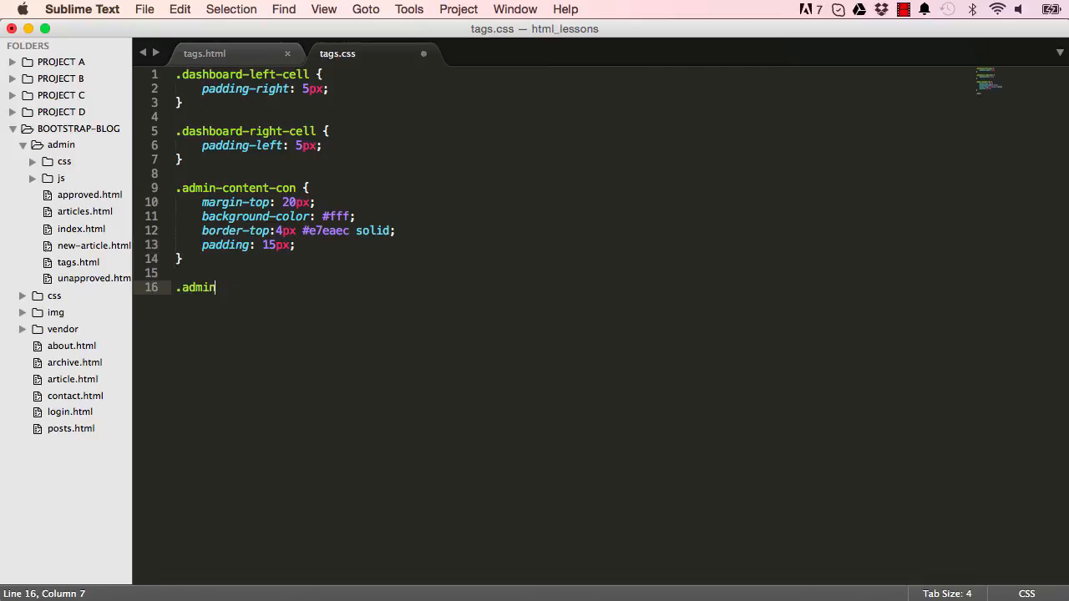
pyautogui.write('-content-con h5 {')
pyautogui.write('m')
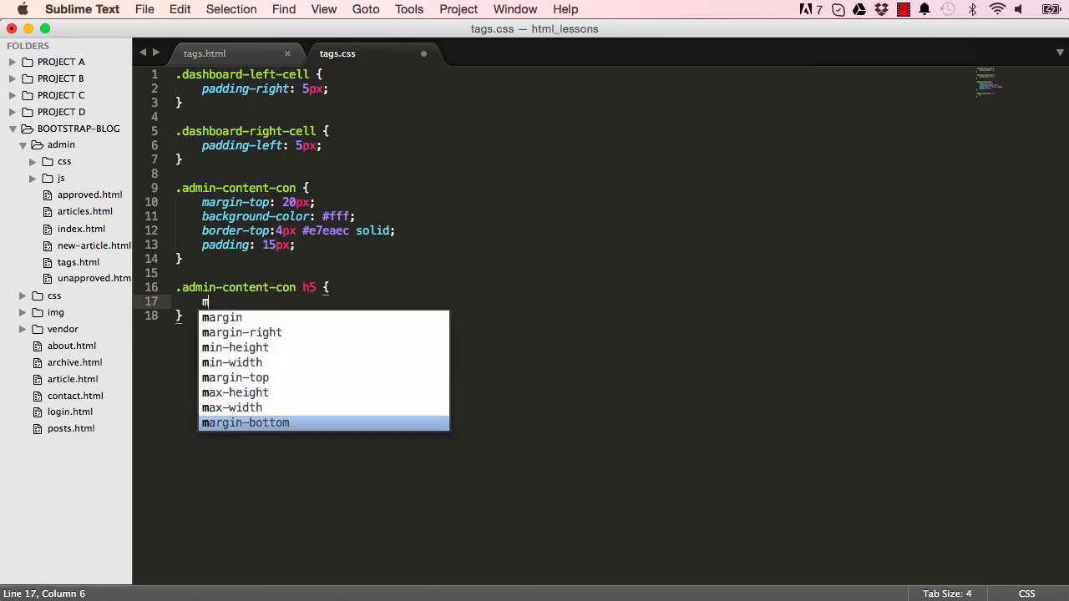
pyautogui.write('argin')
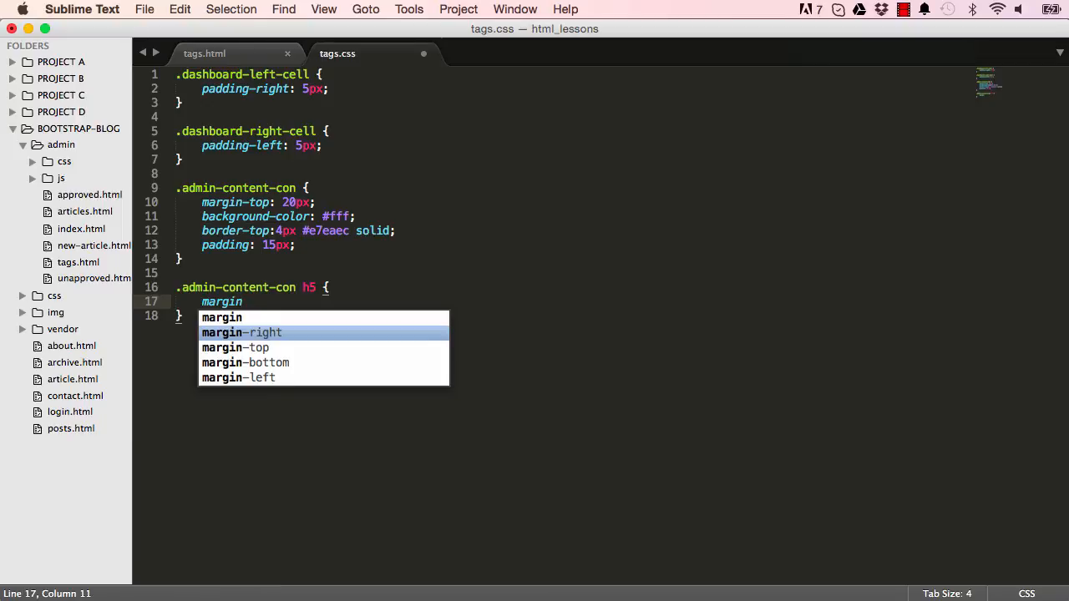
pyautogui.write(': 0px;')
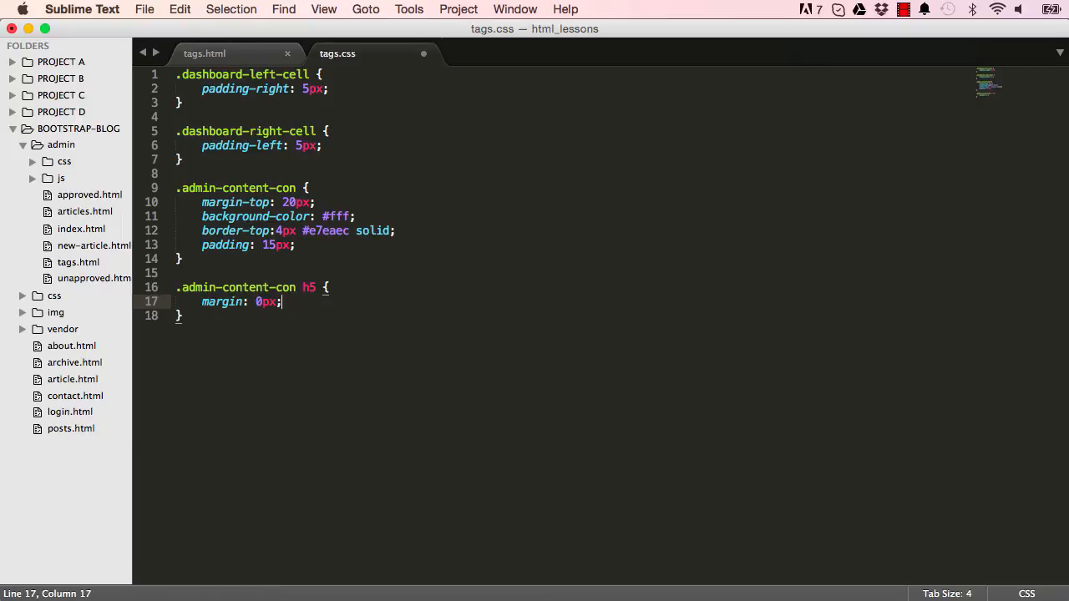
pyautogui.press('enter')
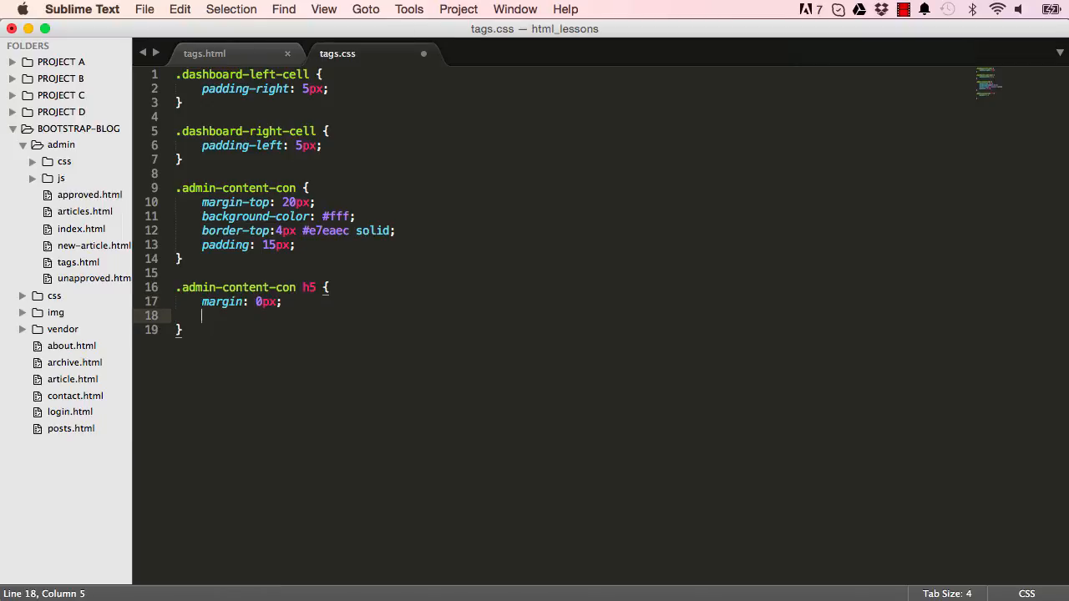
pyautogui.write('padding-top')
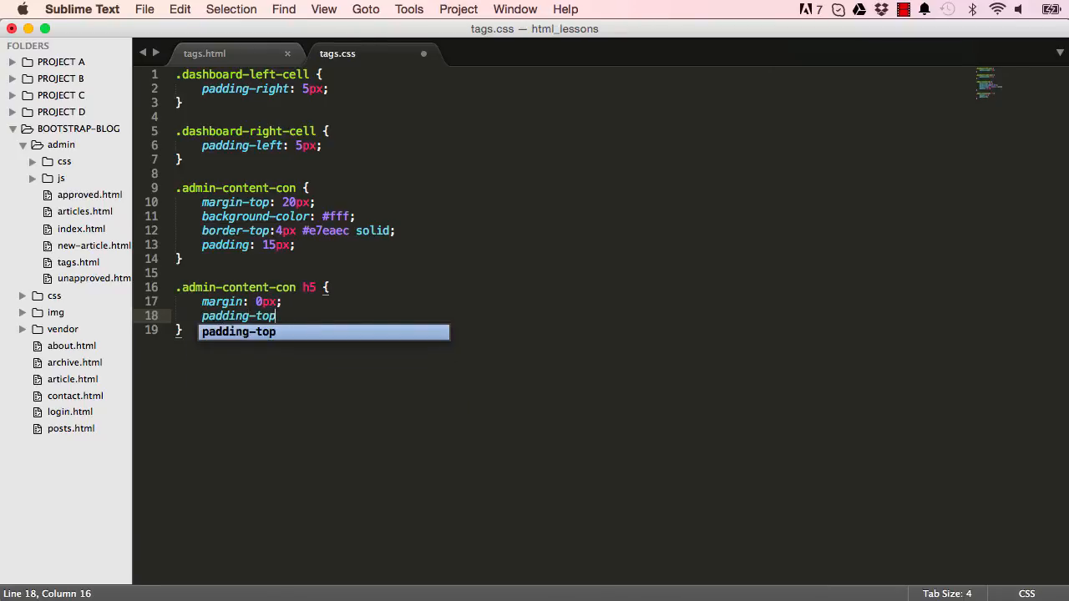
pyautogui.write(': 3px;')
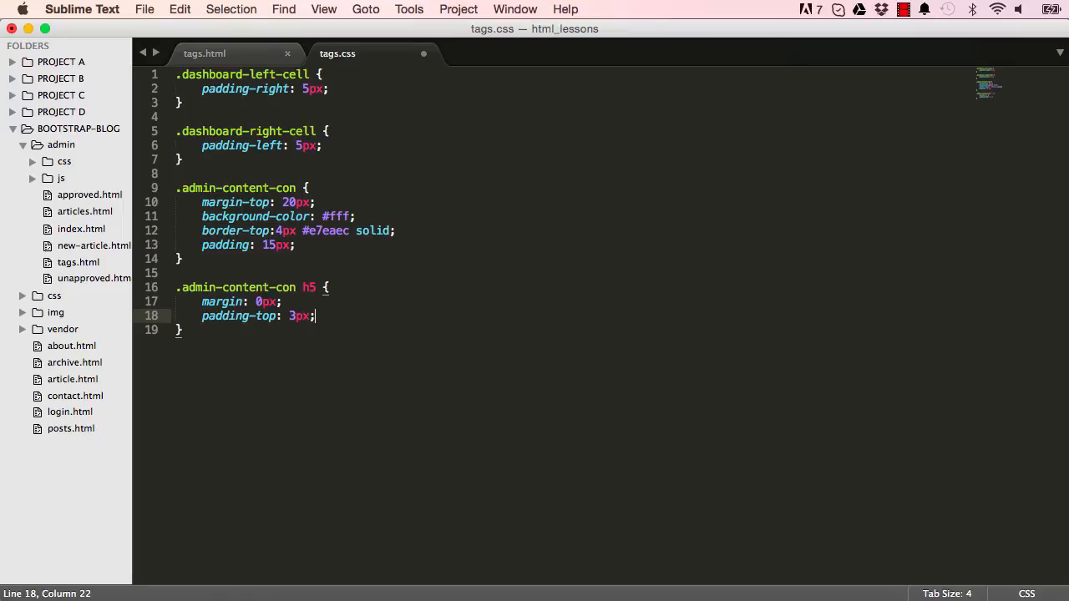
pyautogui.press('cmd+tab')
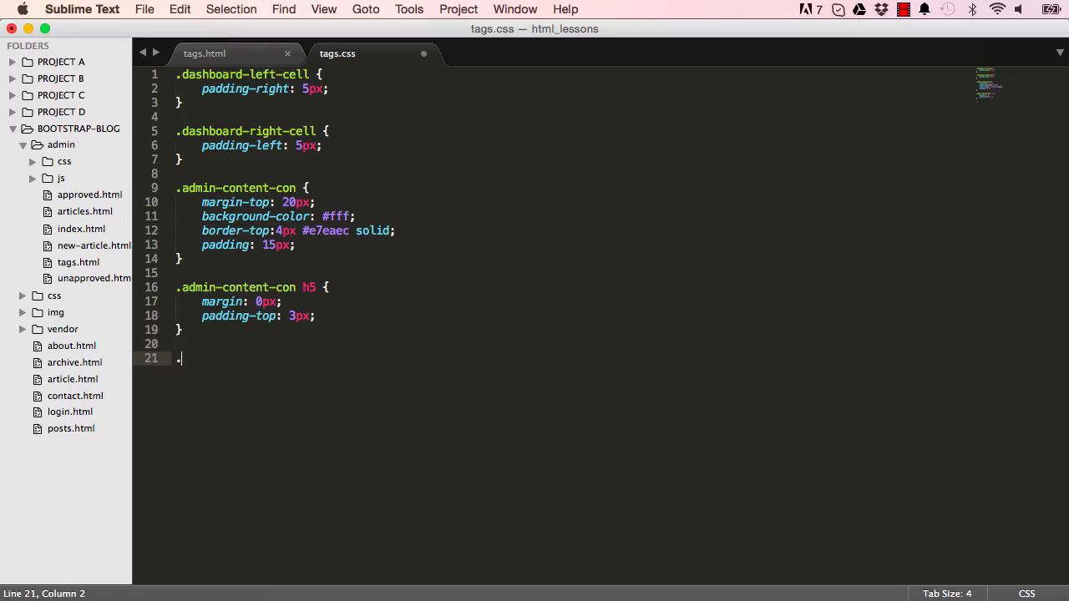
# Start the .admin-content-con header rule with margin-bottom: 20px.
pyautogui.write('.admin-cont')
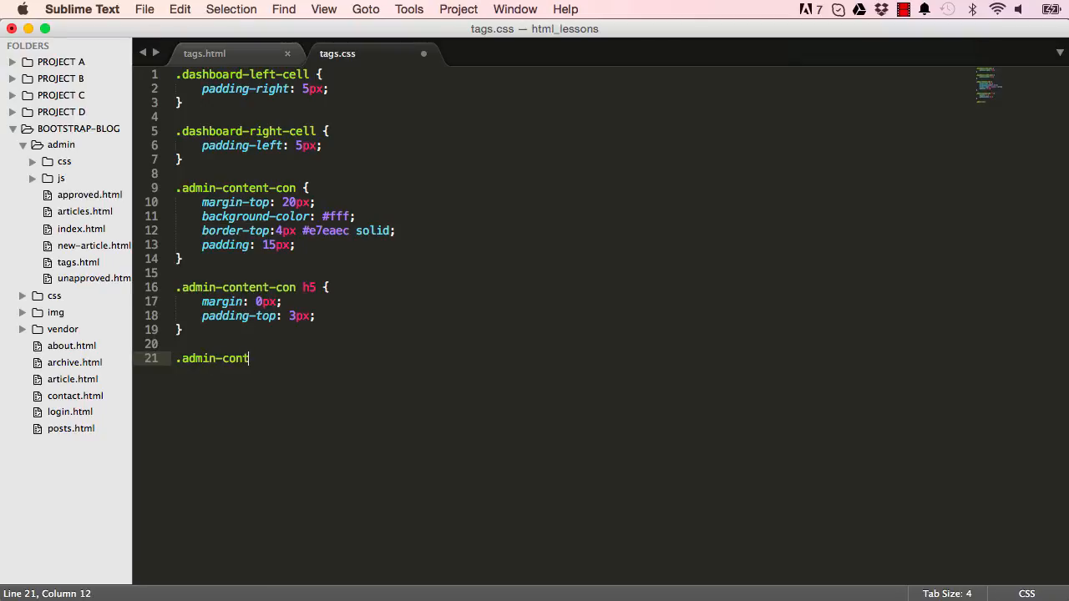
pyautogui.write('ent-con')
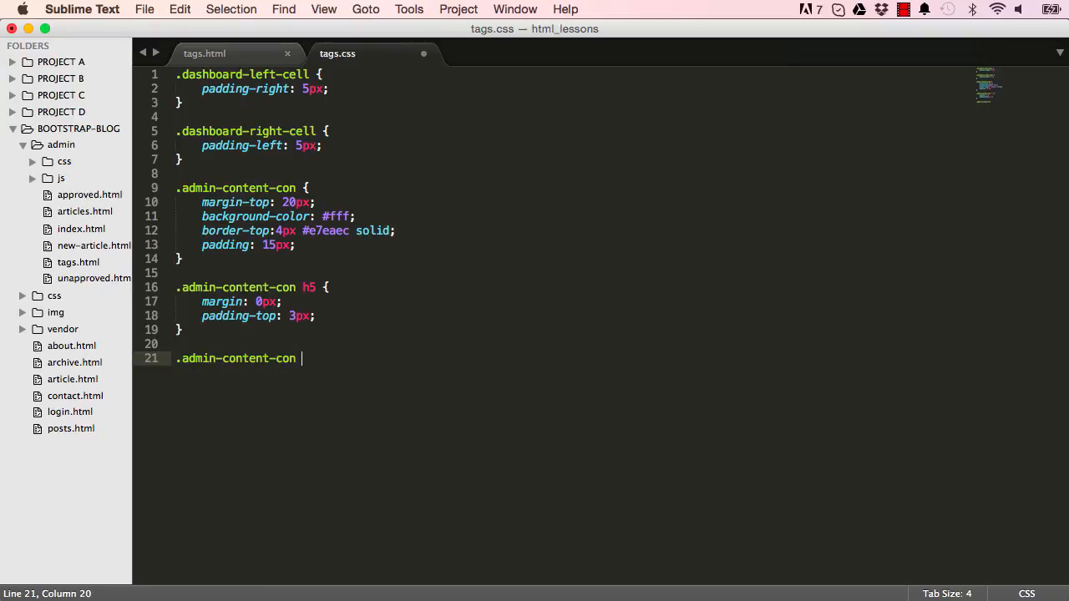
pyautogui.write('header {')
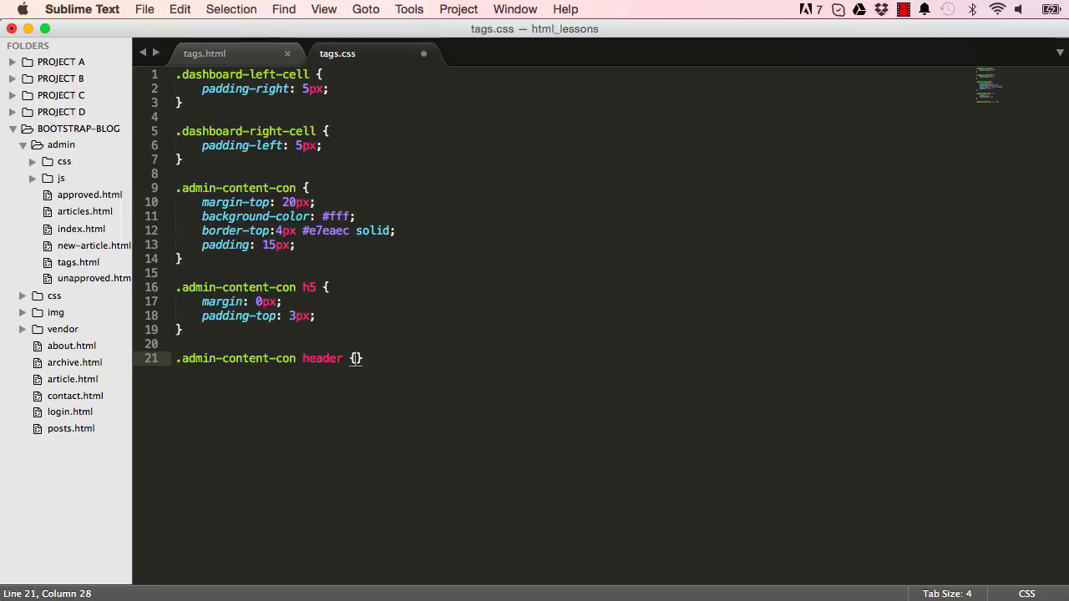
pyautogui.write('margin-bottom: 2')
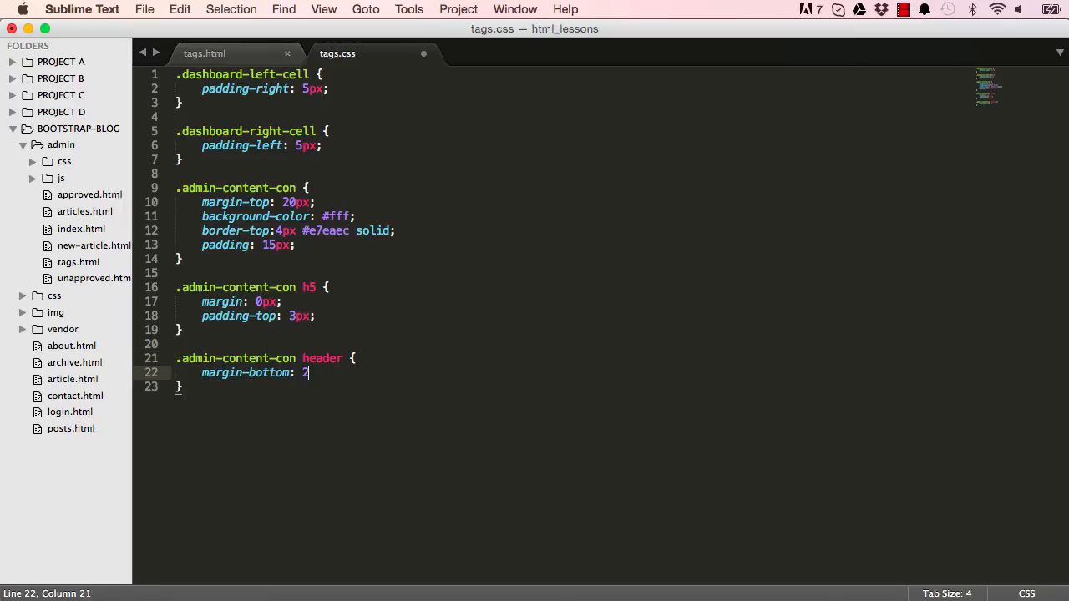
pyautogui.write('0px;')
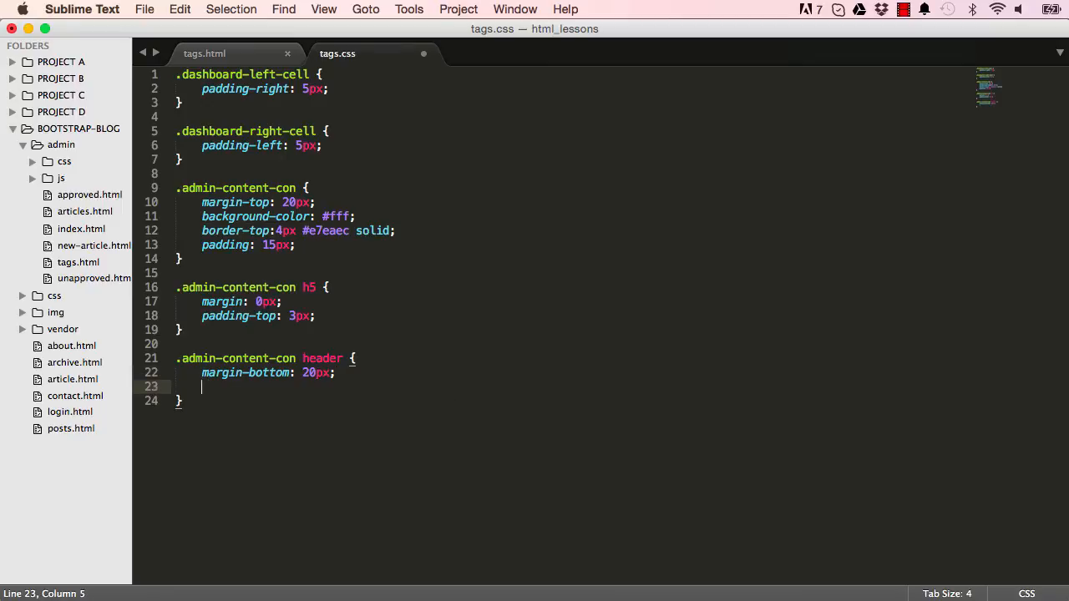
# Add border-bottom: 1px #eee solid and padding-bottom: 10px to the header rule.
pyautogui.write('border')
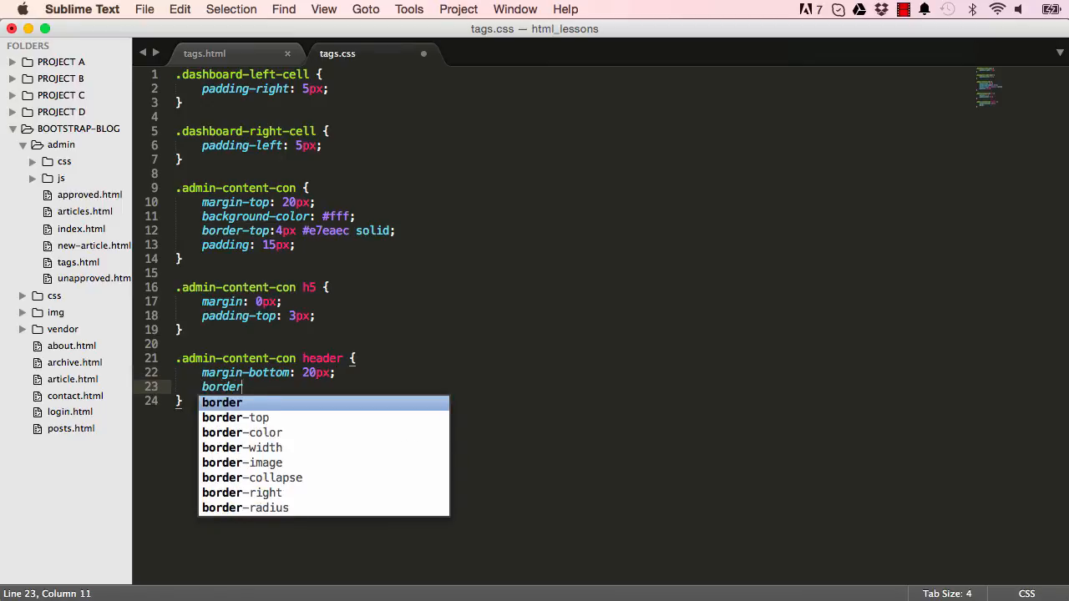
pyautogui.write('-bottom: 1px #d')
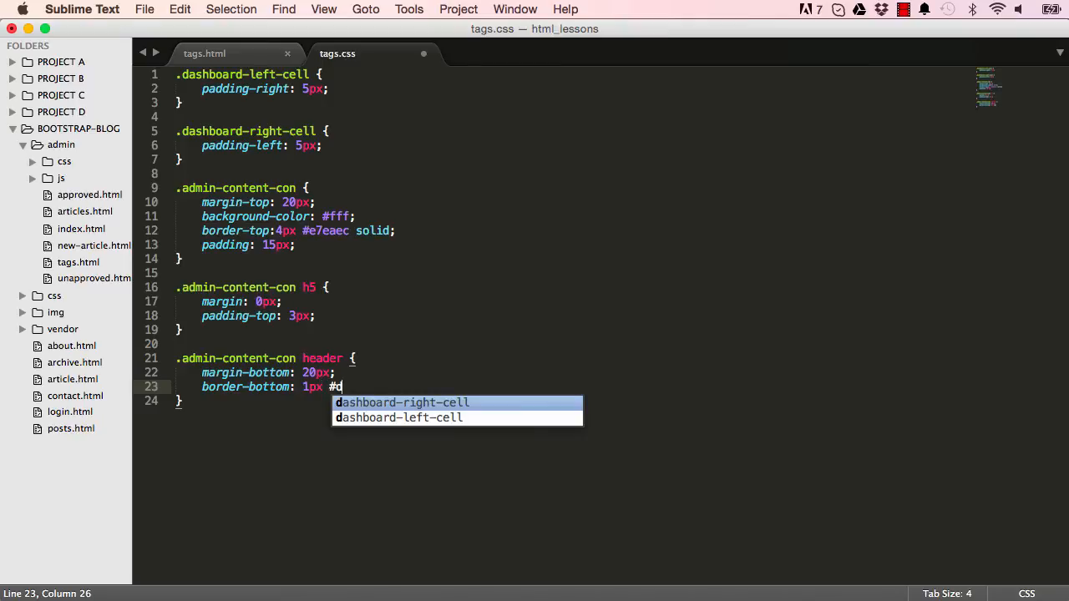
pyautogui.write('ee solid;')
pyautogui.write('pad')
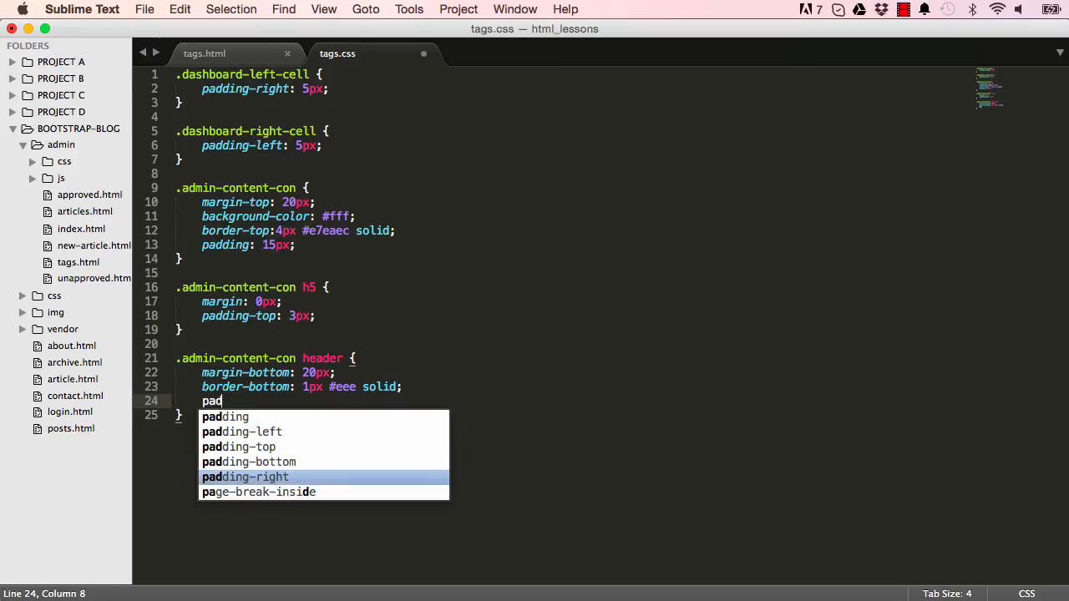
pyautogui.press('Tab')
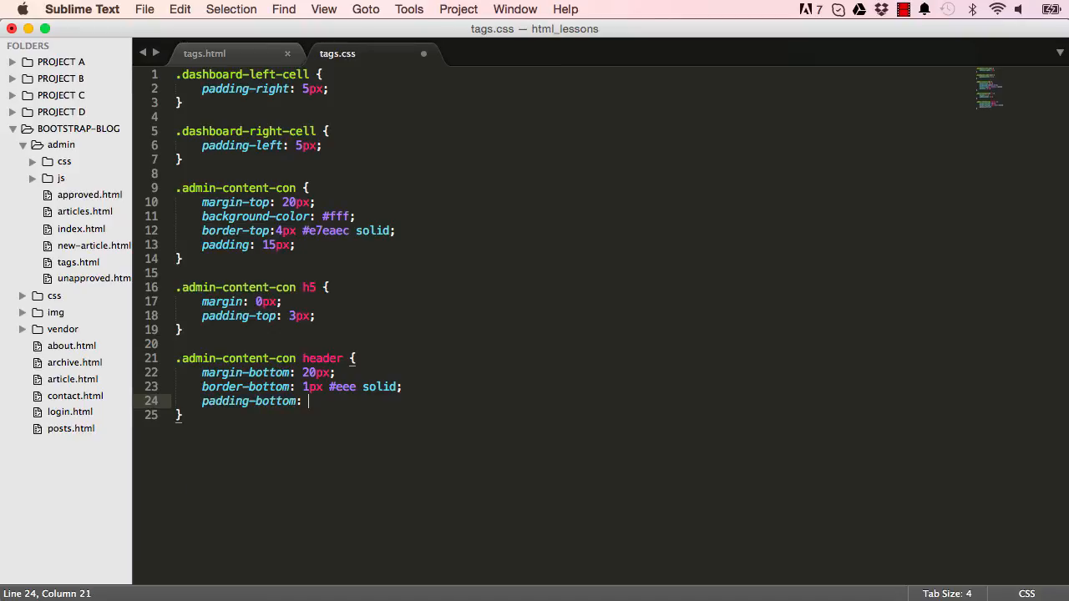
pyautogui.write('10px')
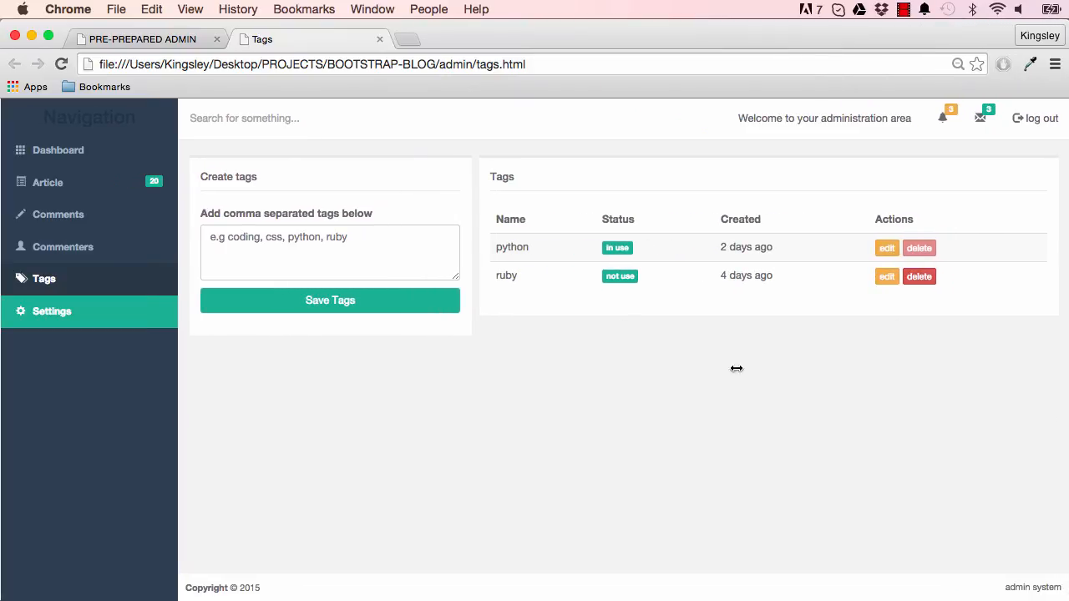
pyautogui.moveTo(606, 345)
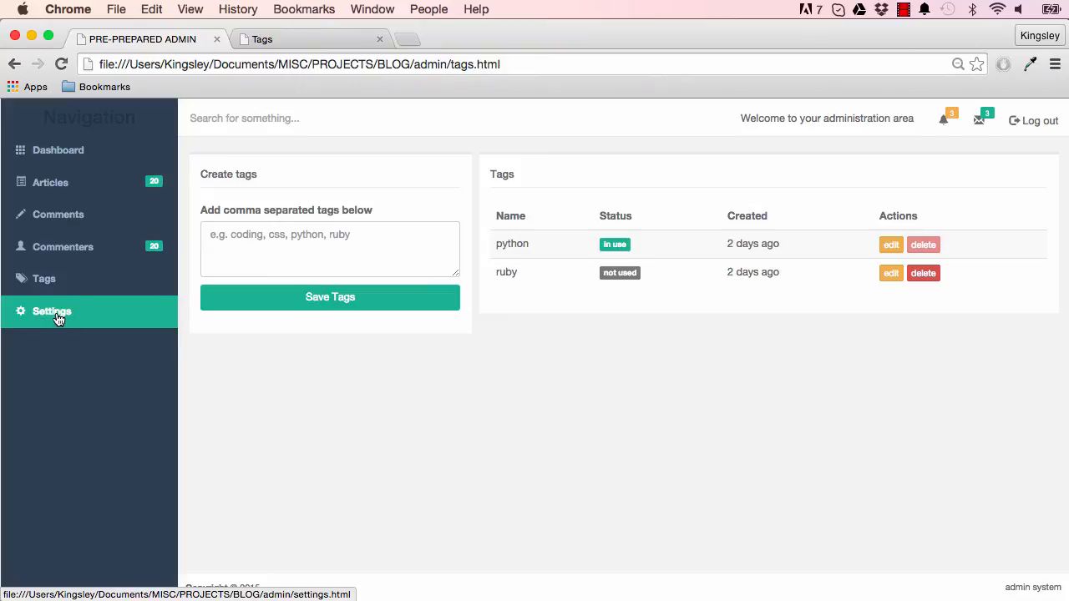
# Open the reference admin's Settings page, then return to the Tags preview tab.
pyautogui.click(52, 310)
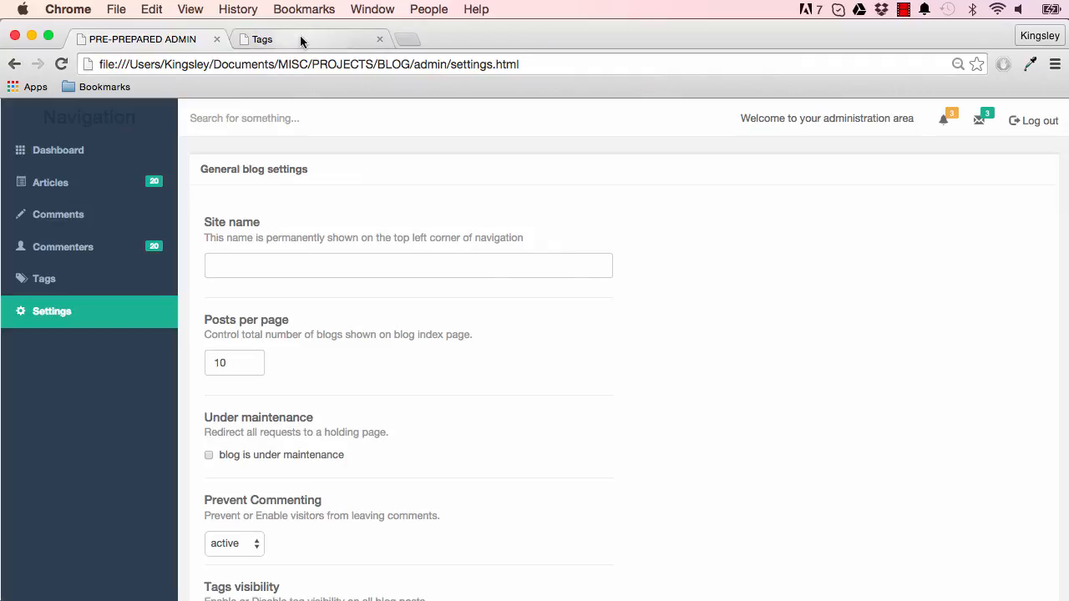
pyautogui.click(261, 40)
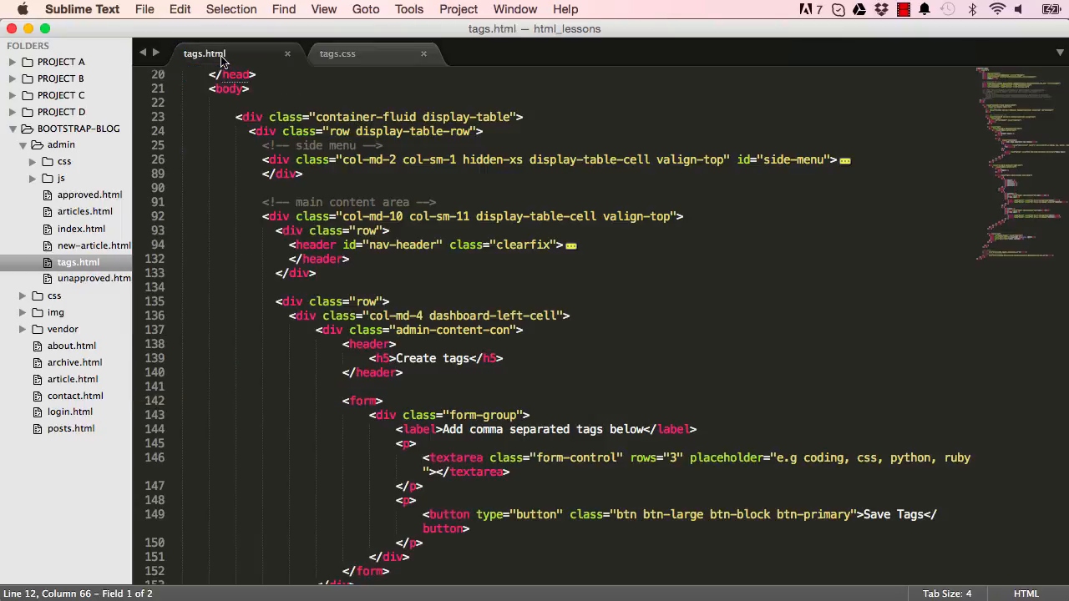
# Scroll tags.html down to the tag table markup with python and ruby rows.
pyautogui.scroll(-3)
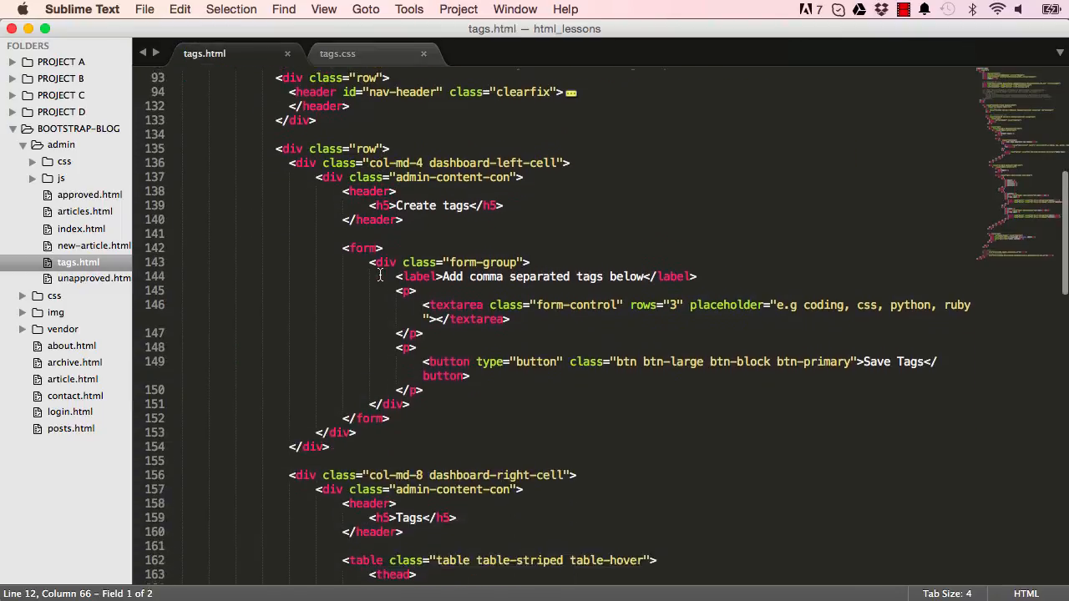
pyautogui.scroll(-3)
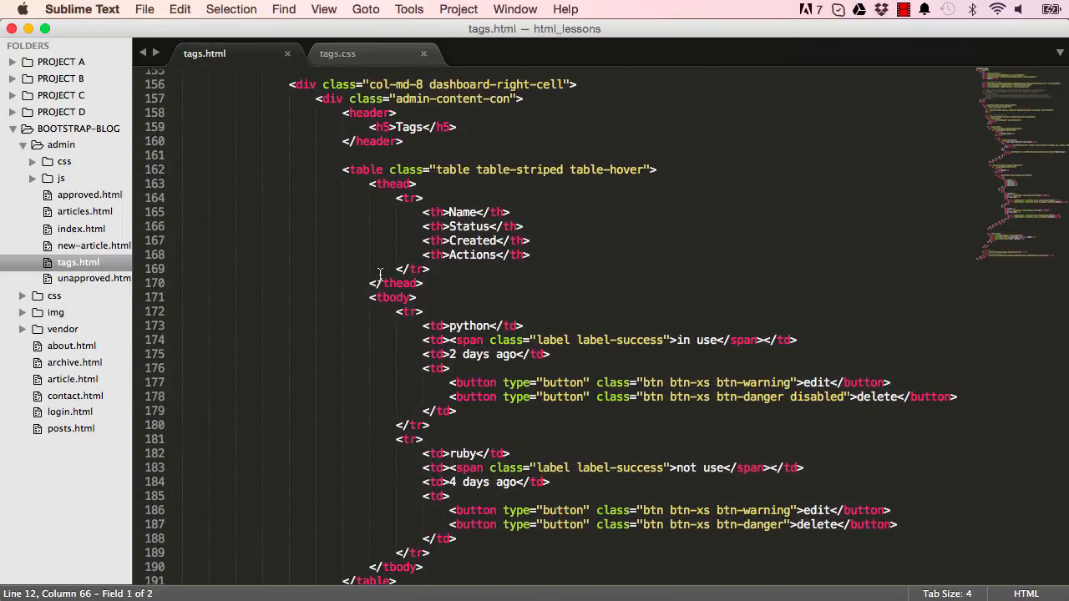